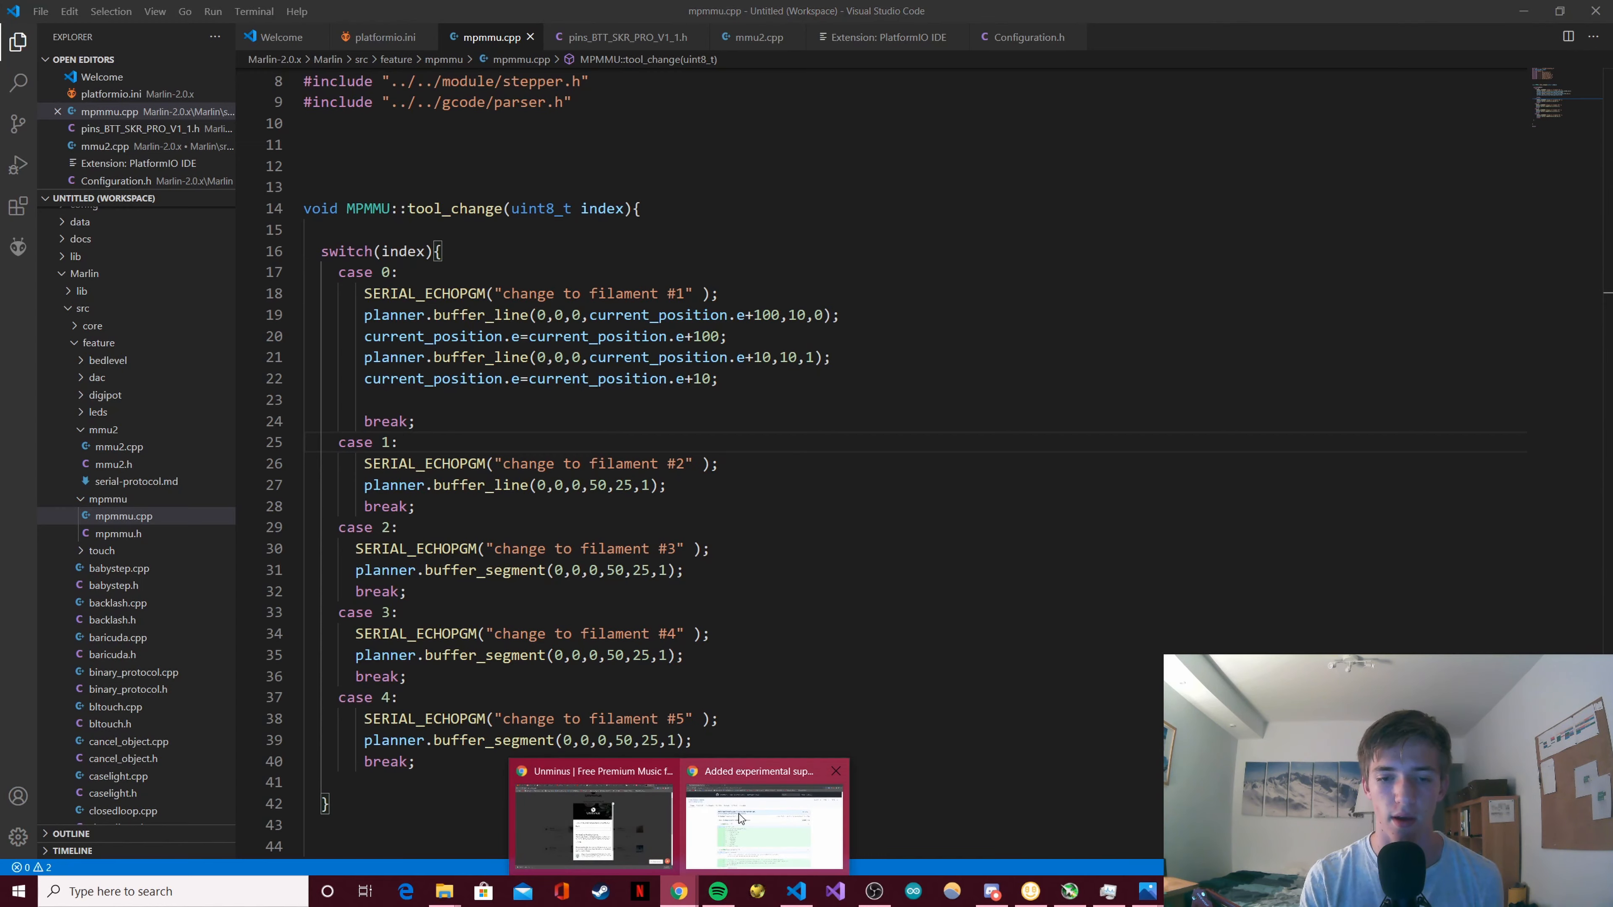
# - Switch to the Chrome window showing the GitHub commit for up to 6 non-extruder axes
pyautogui.click(764, 823)
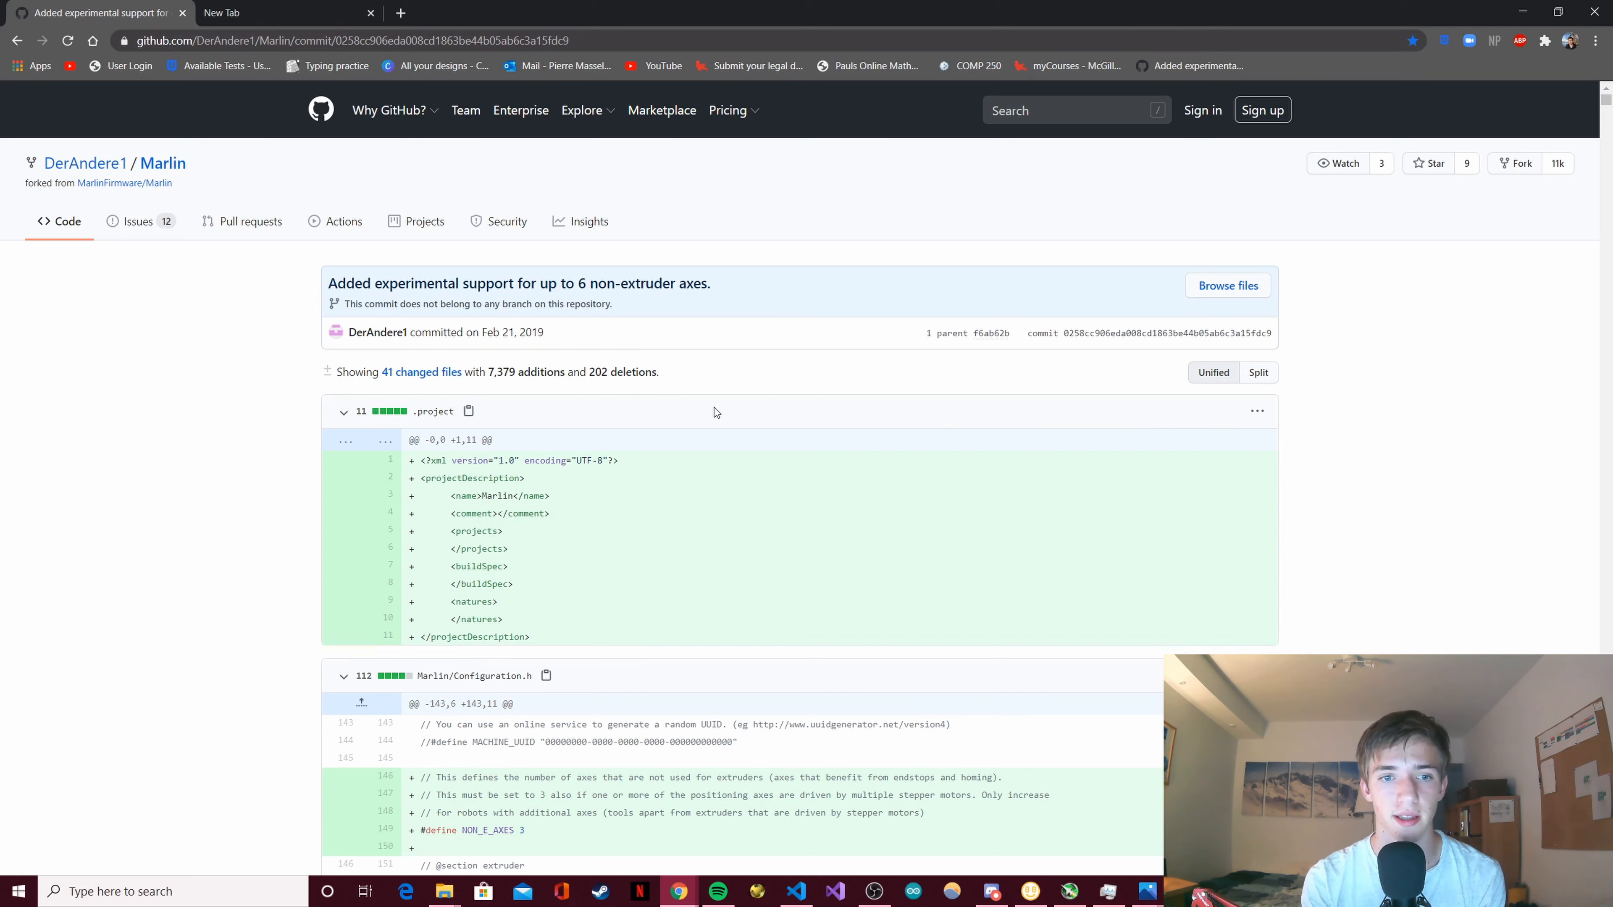
pyautogui.moveTo(728, 395)
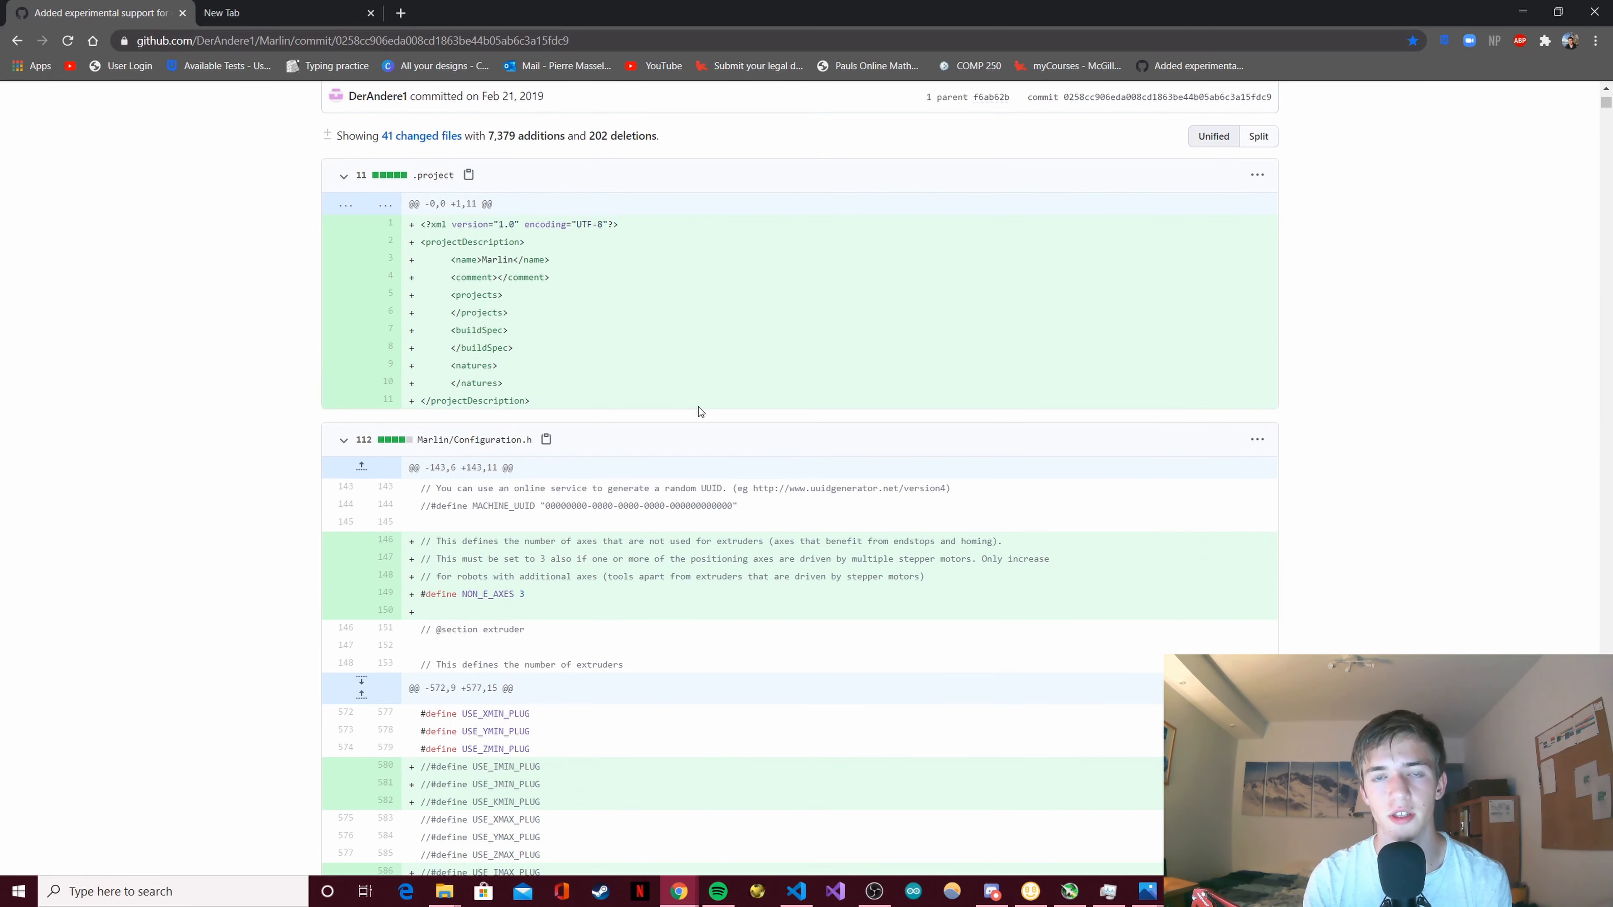
pyautogui.scroll(-3)
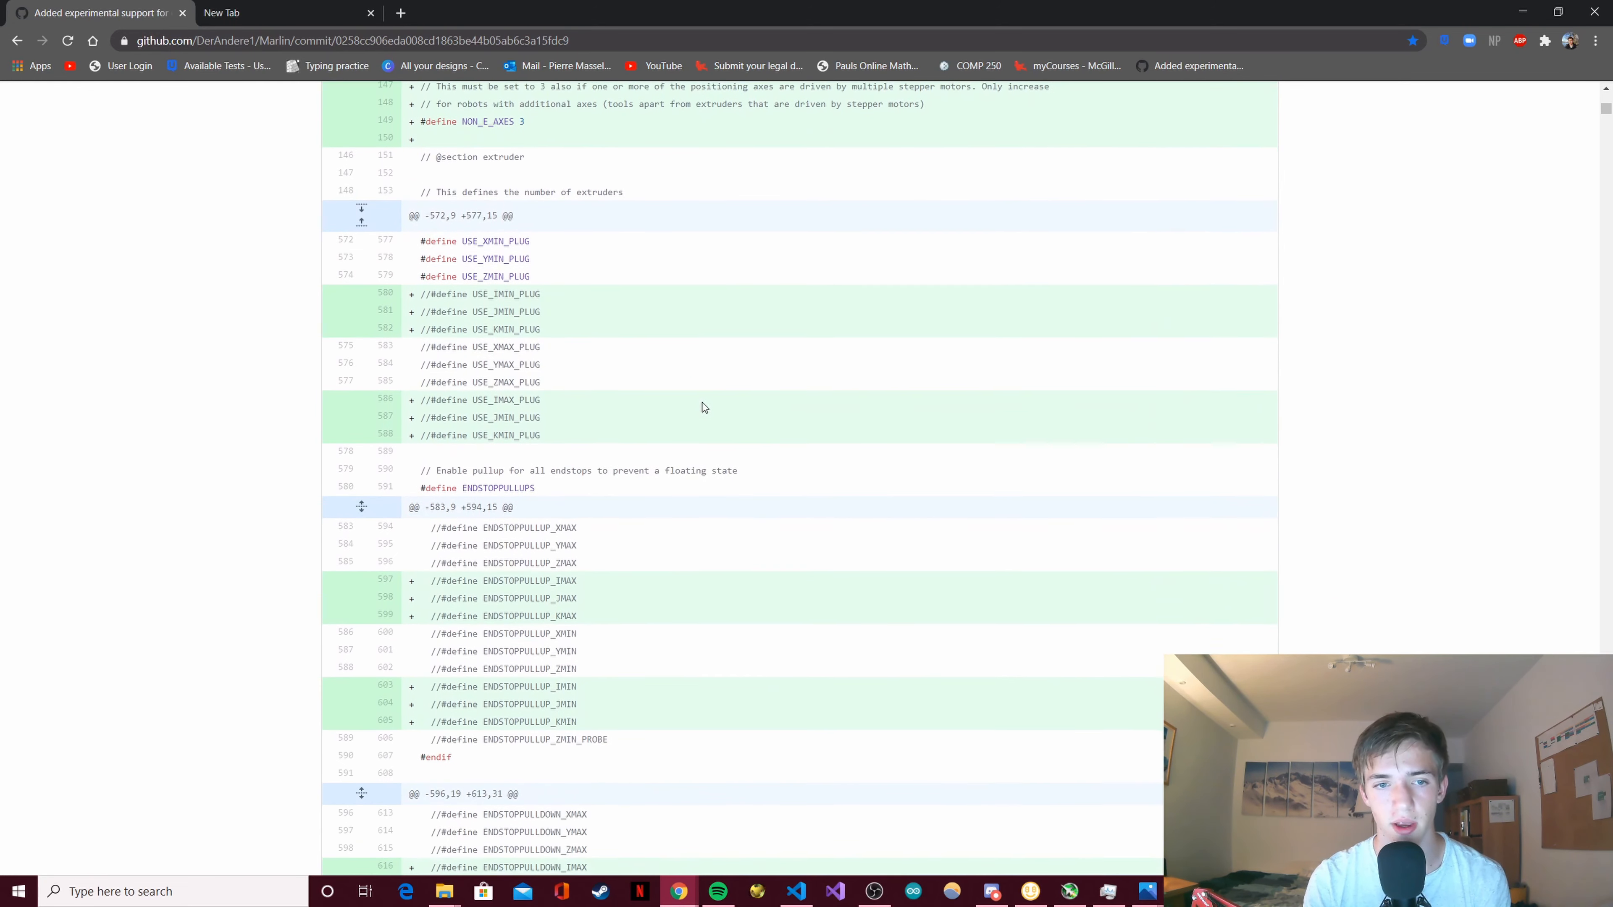
pyautogui.scroll(-3)
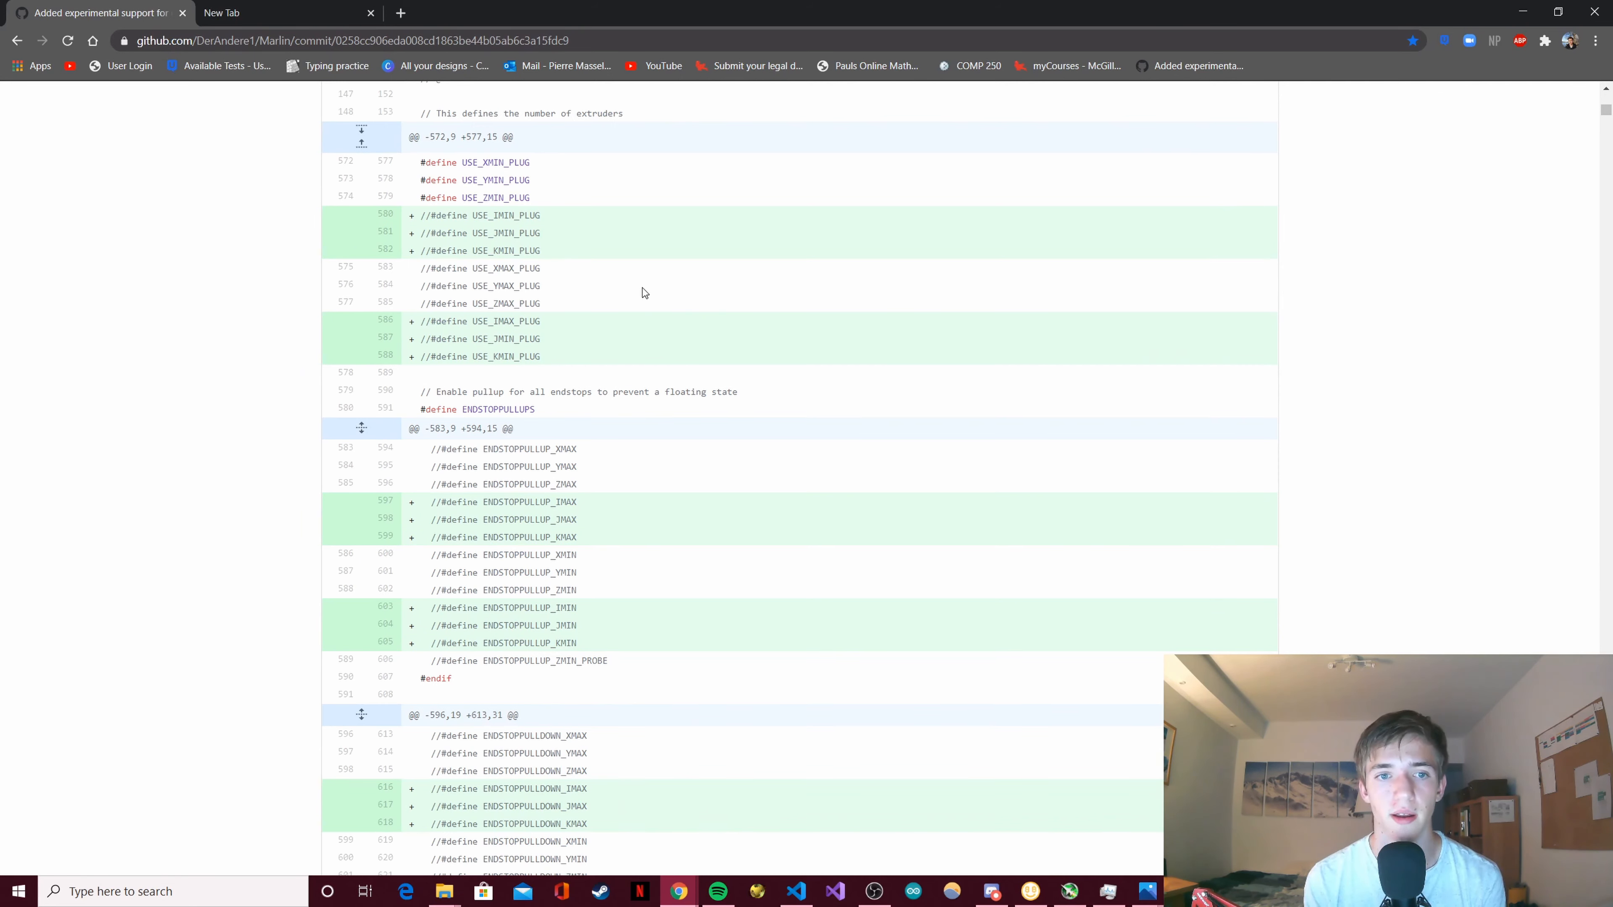
pyautogui.moveTo(562, 297)
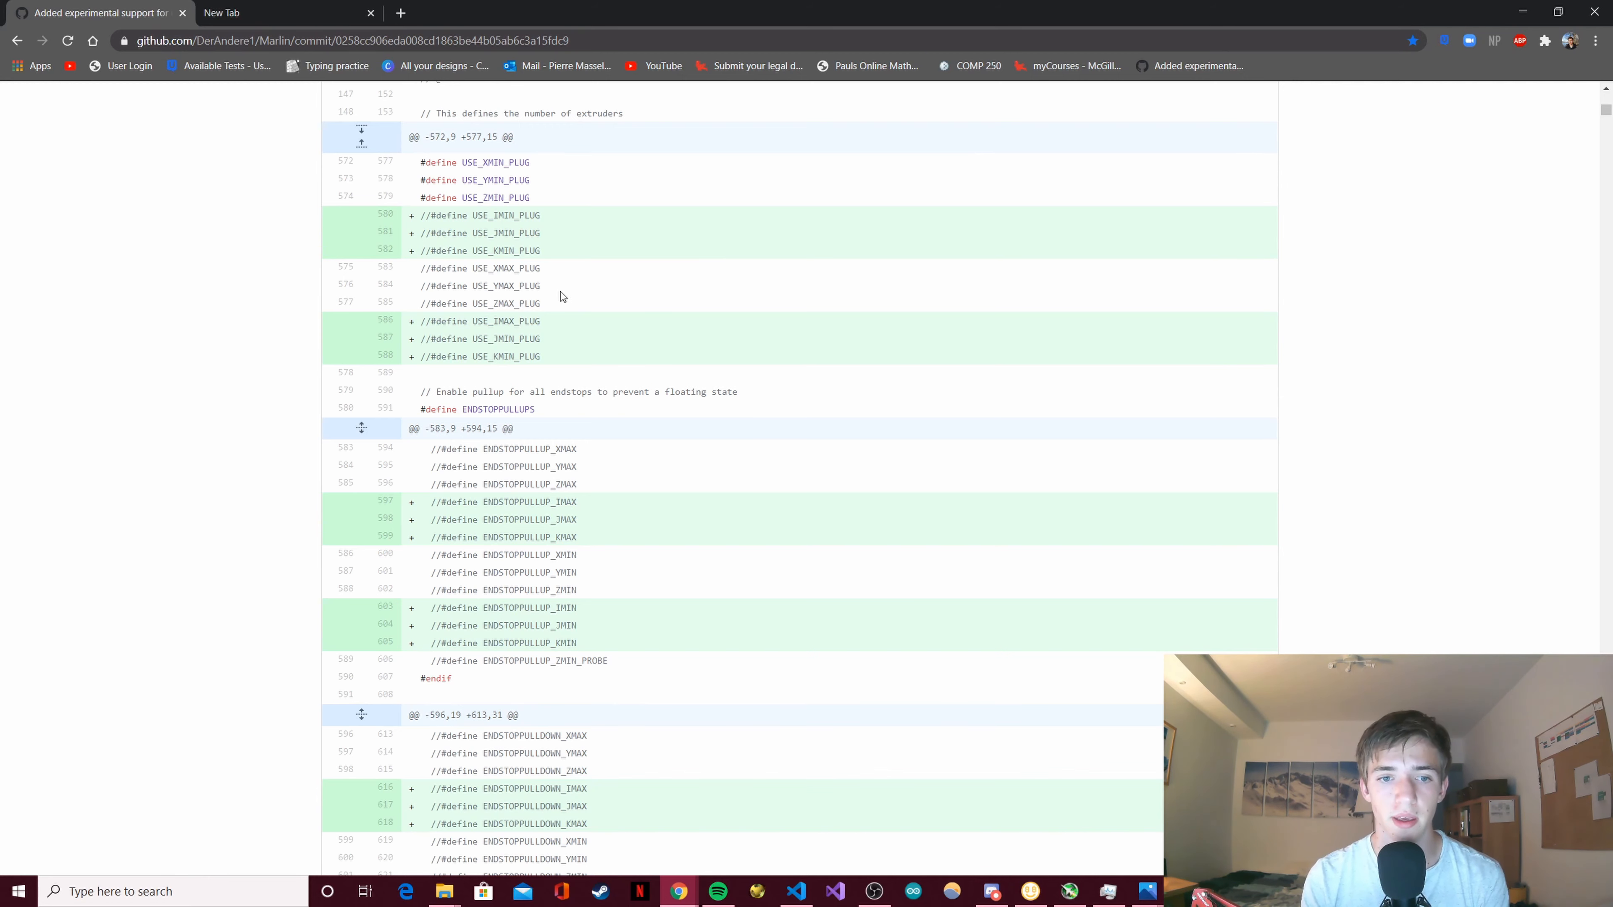
pyautogui.moveTo(577, 267)
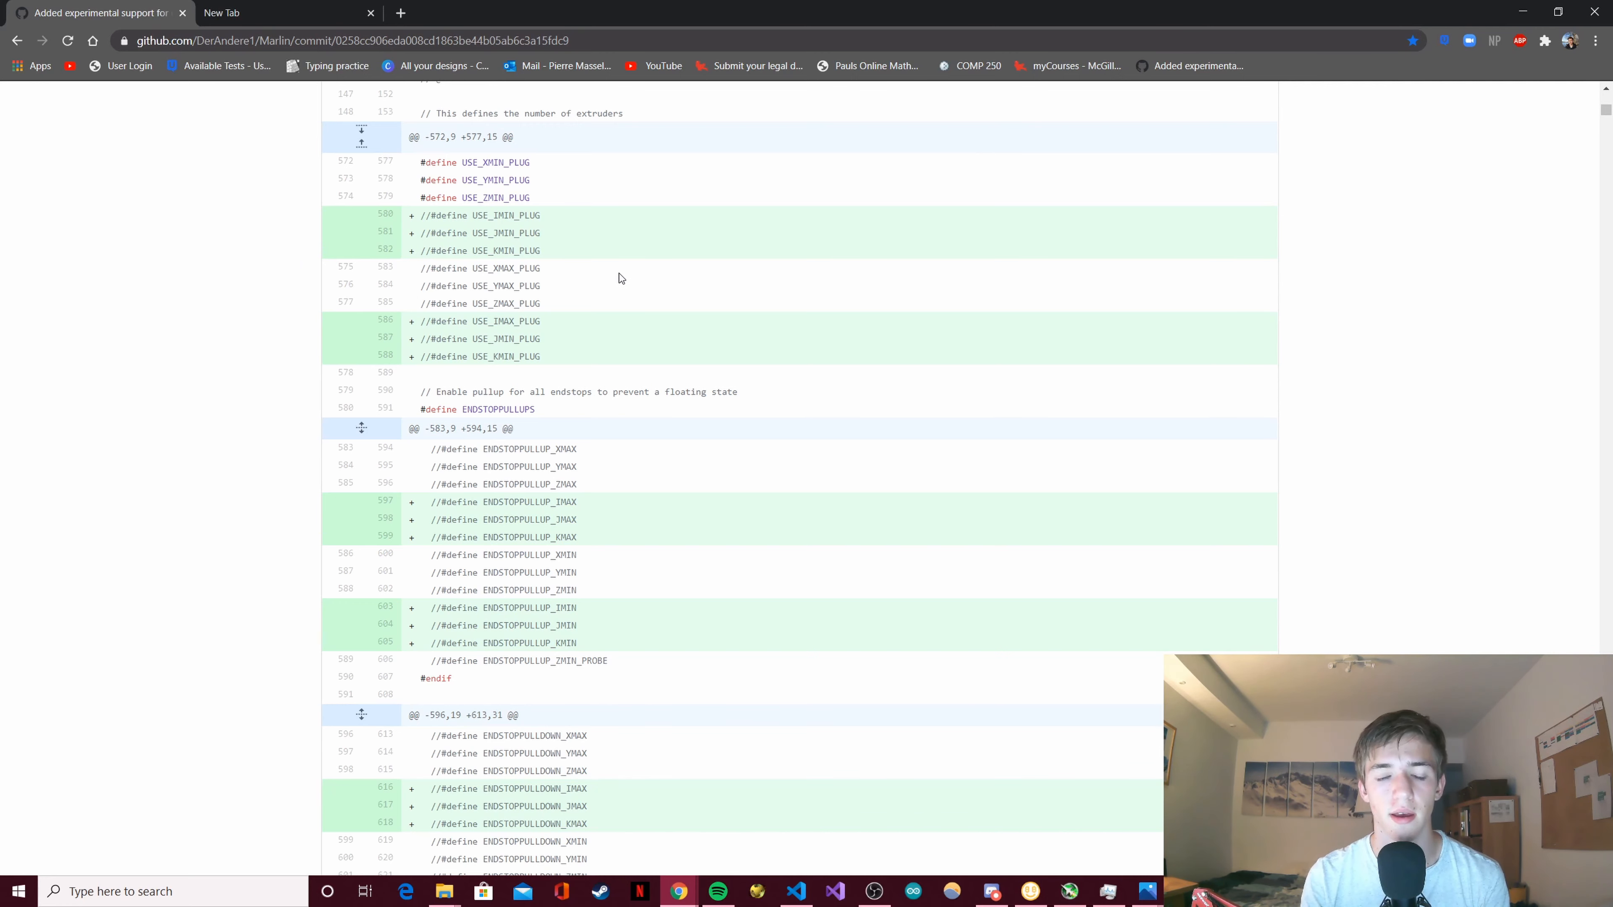
pyautogui.moveTo(736, 280)
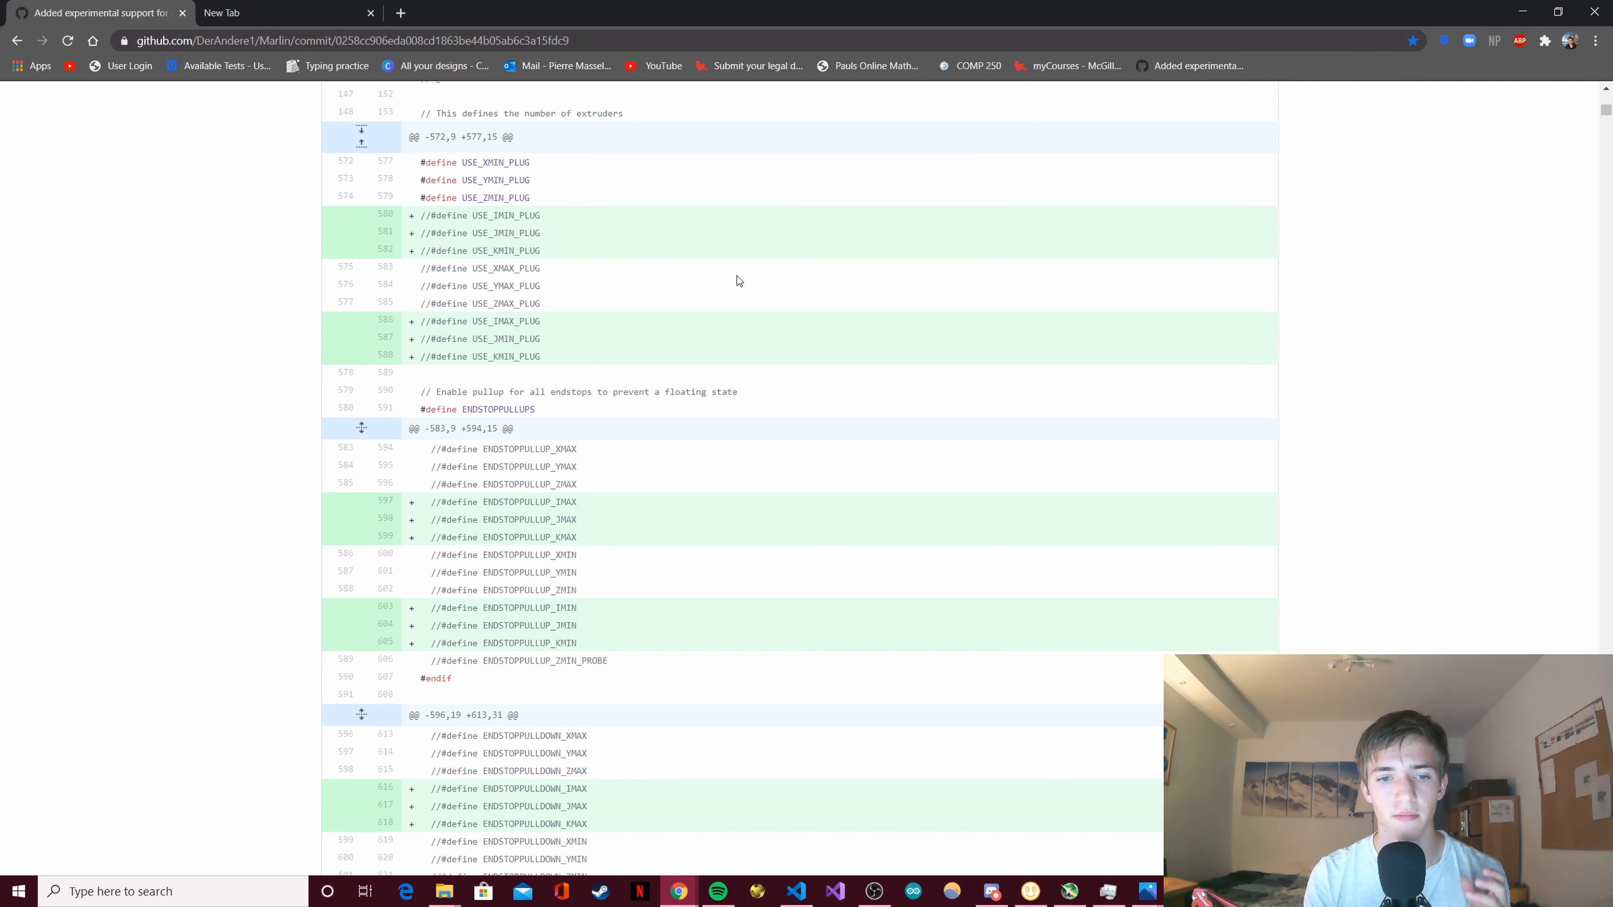
pyautogui.moveTo(714, 280)
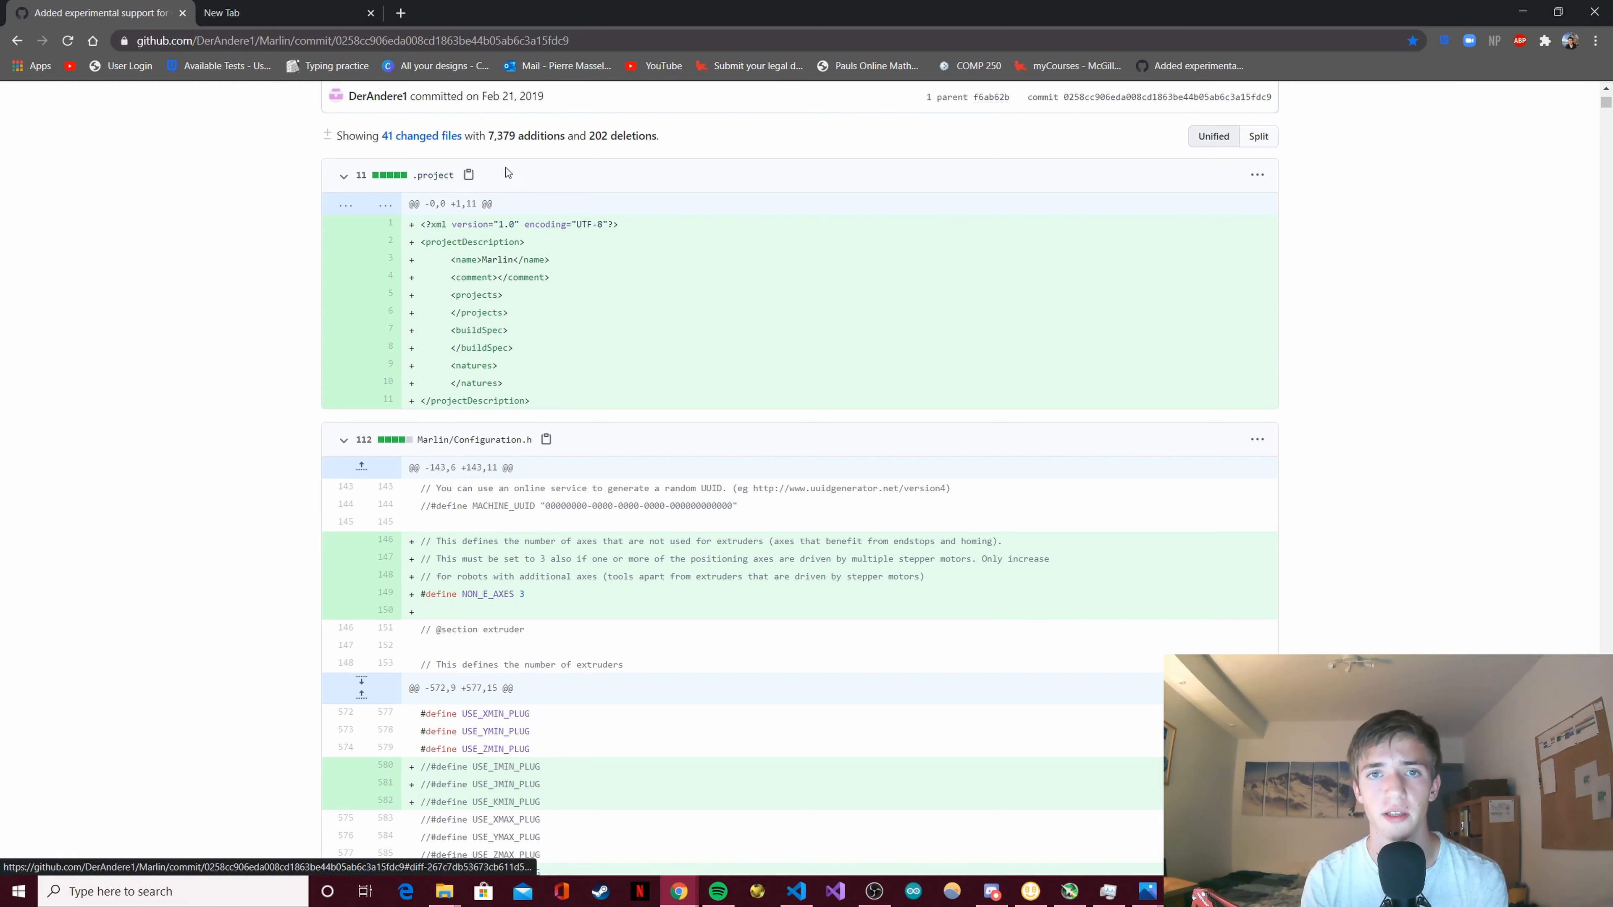
pyautogui.moveTo(697, 307)
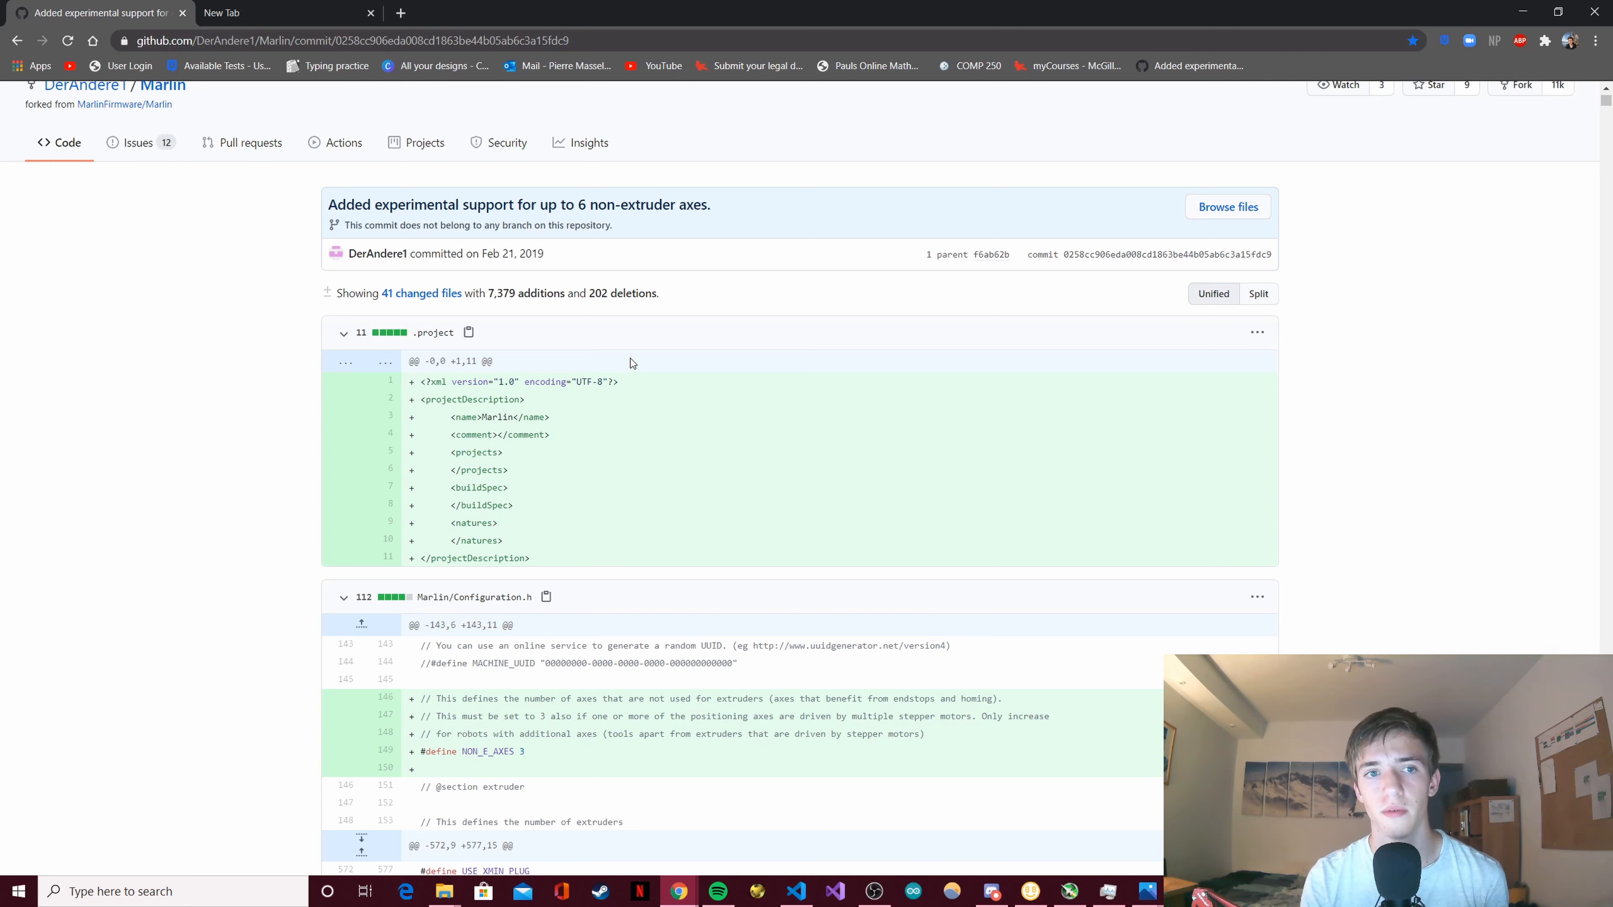
pyautogui.moveTo(677, 317)
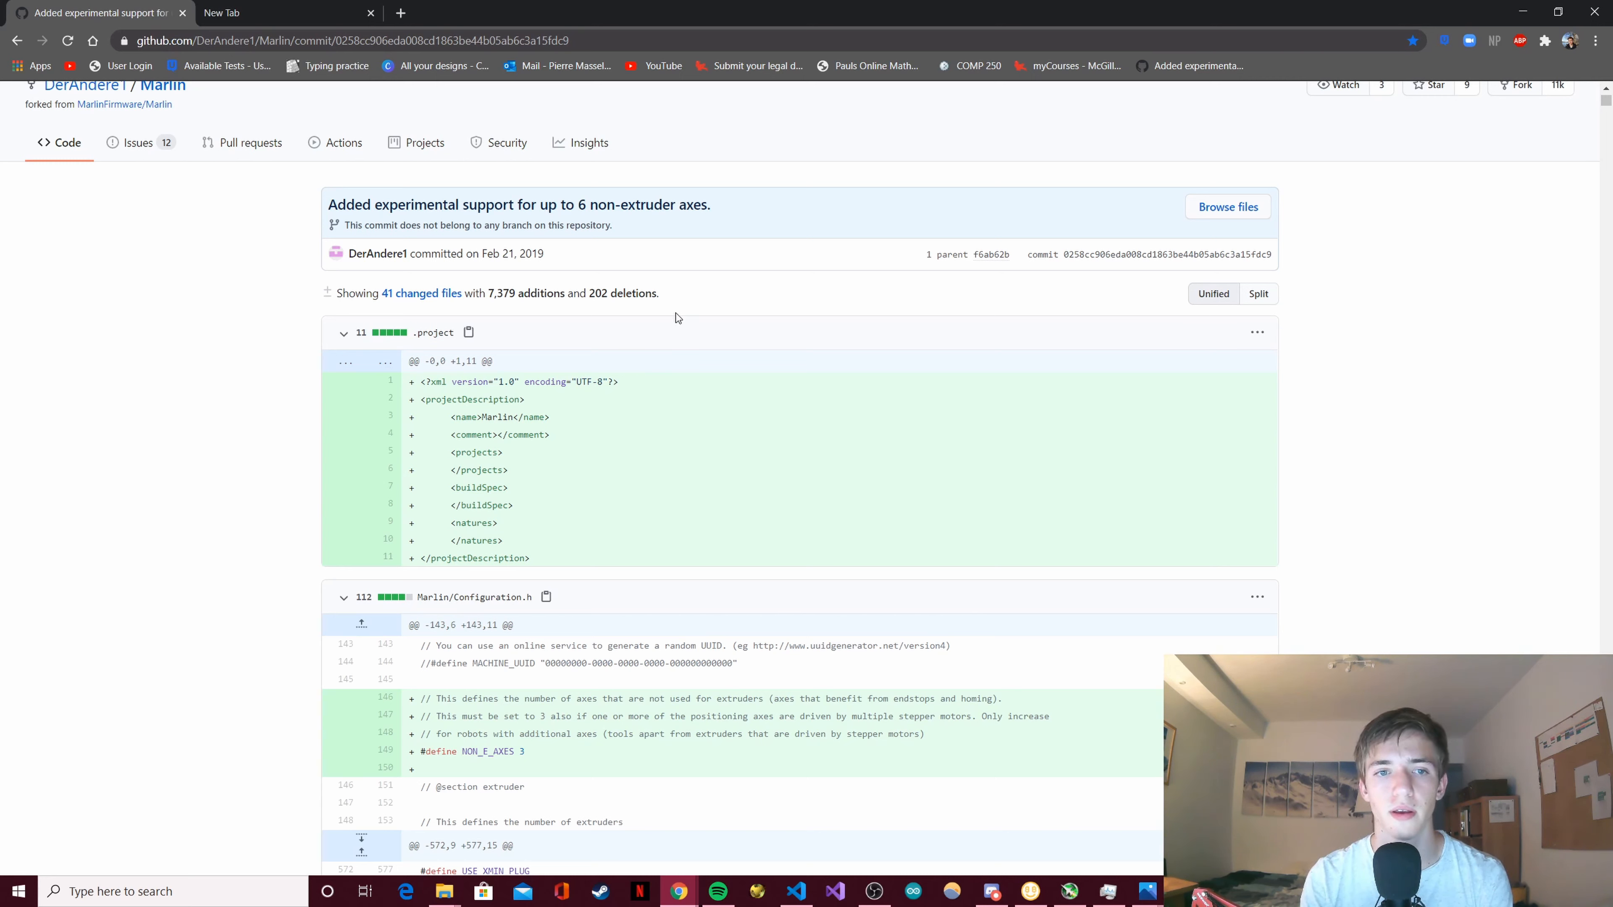
pyautogui.moveTo(725, 278)
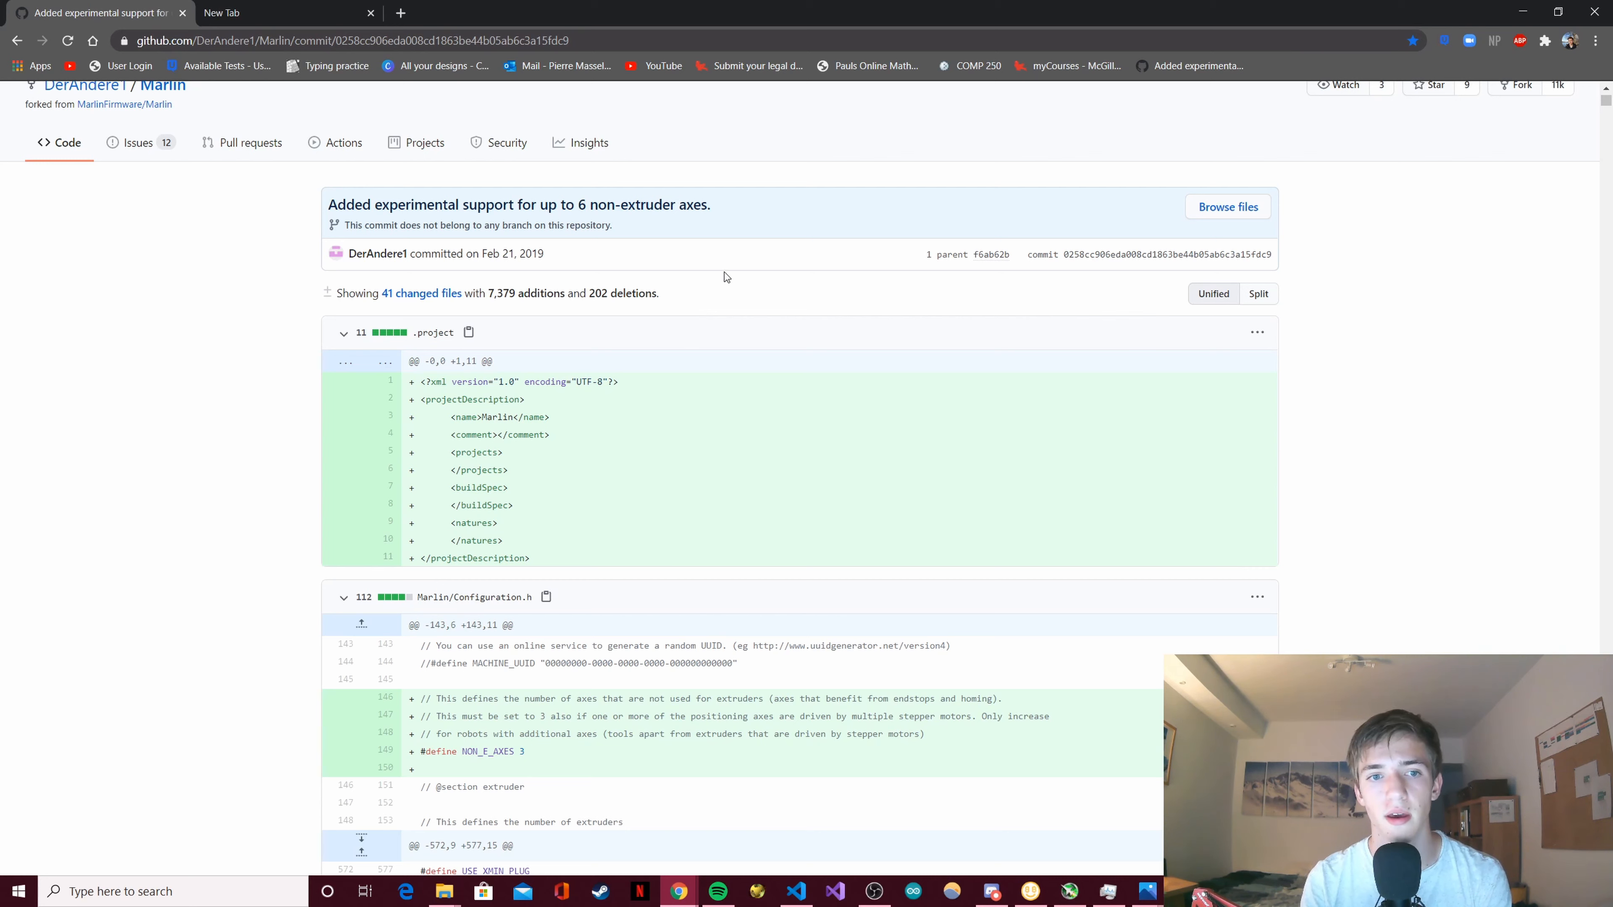
pyautogui.moveTo(650, 279)
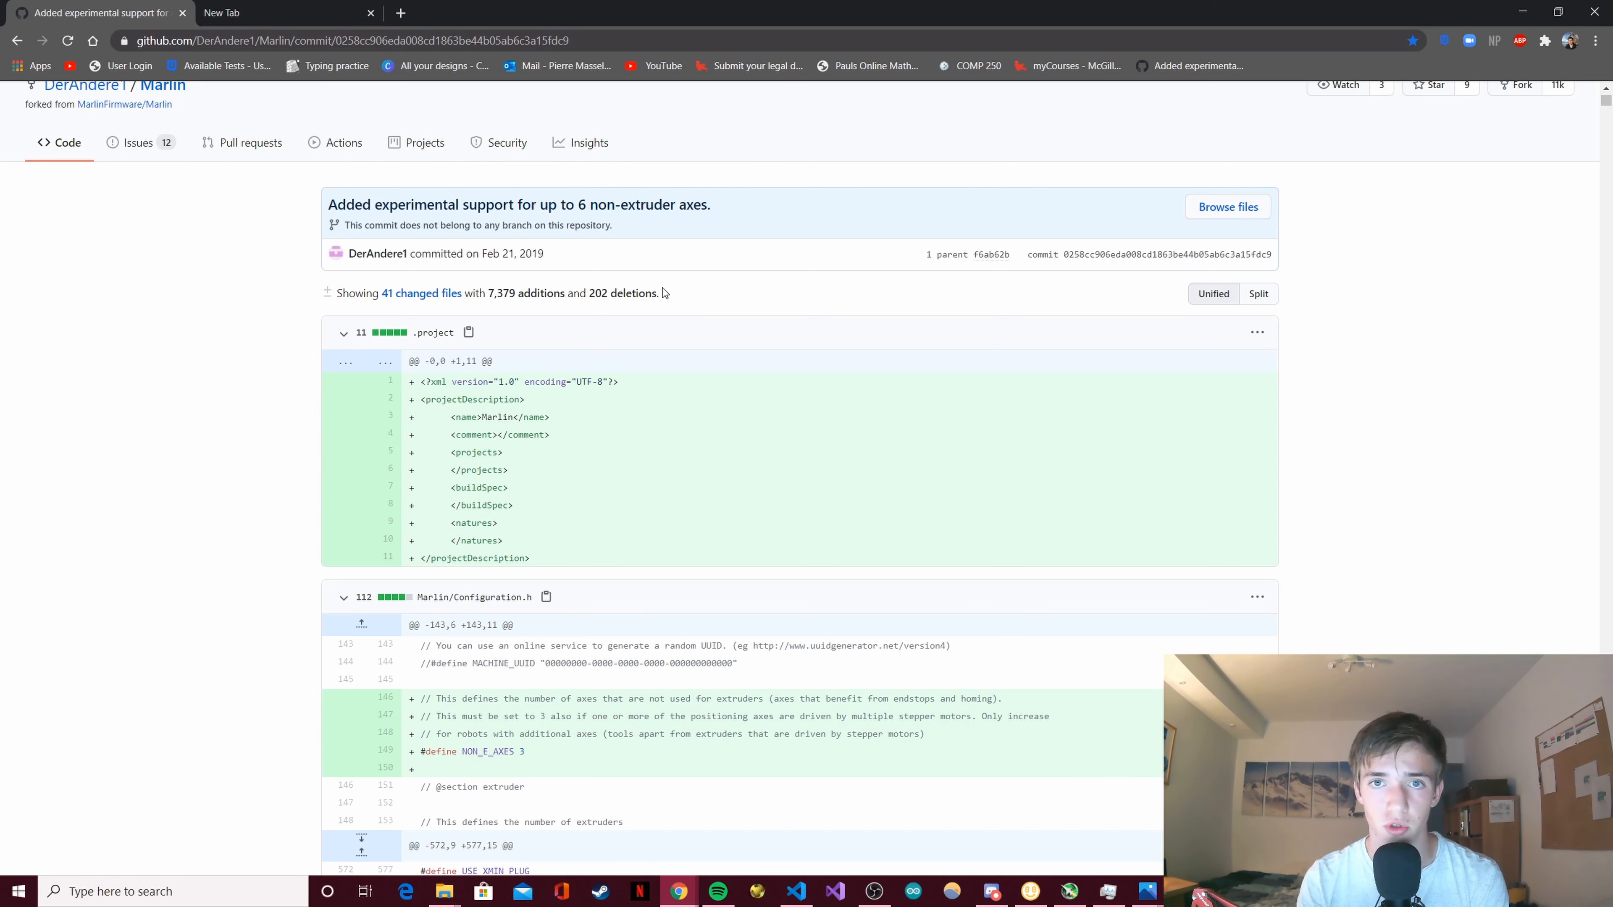
pyautogui.scroll(-3)
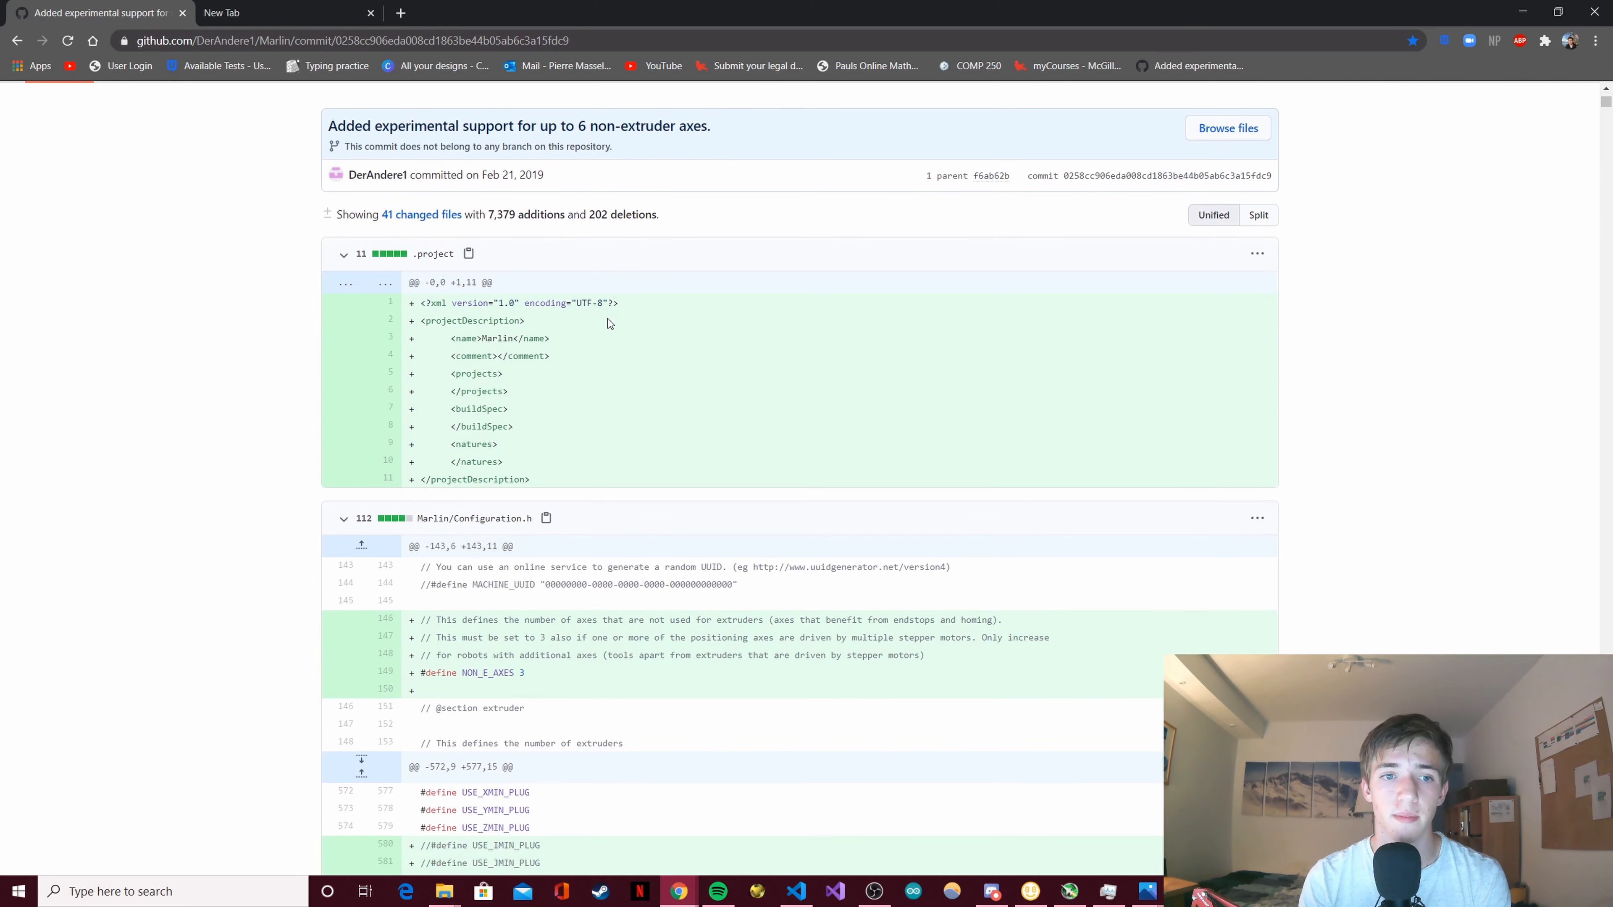
pyautogui.scroll(-3)
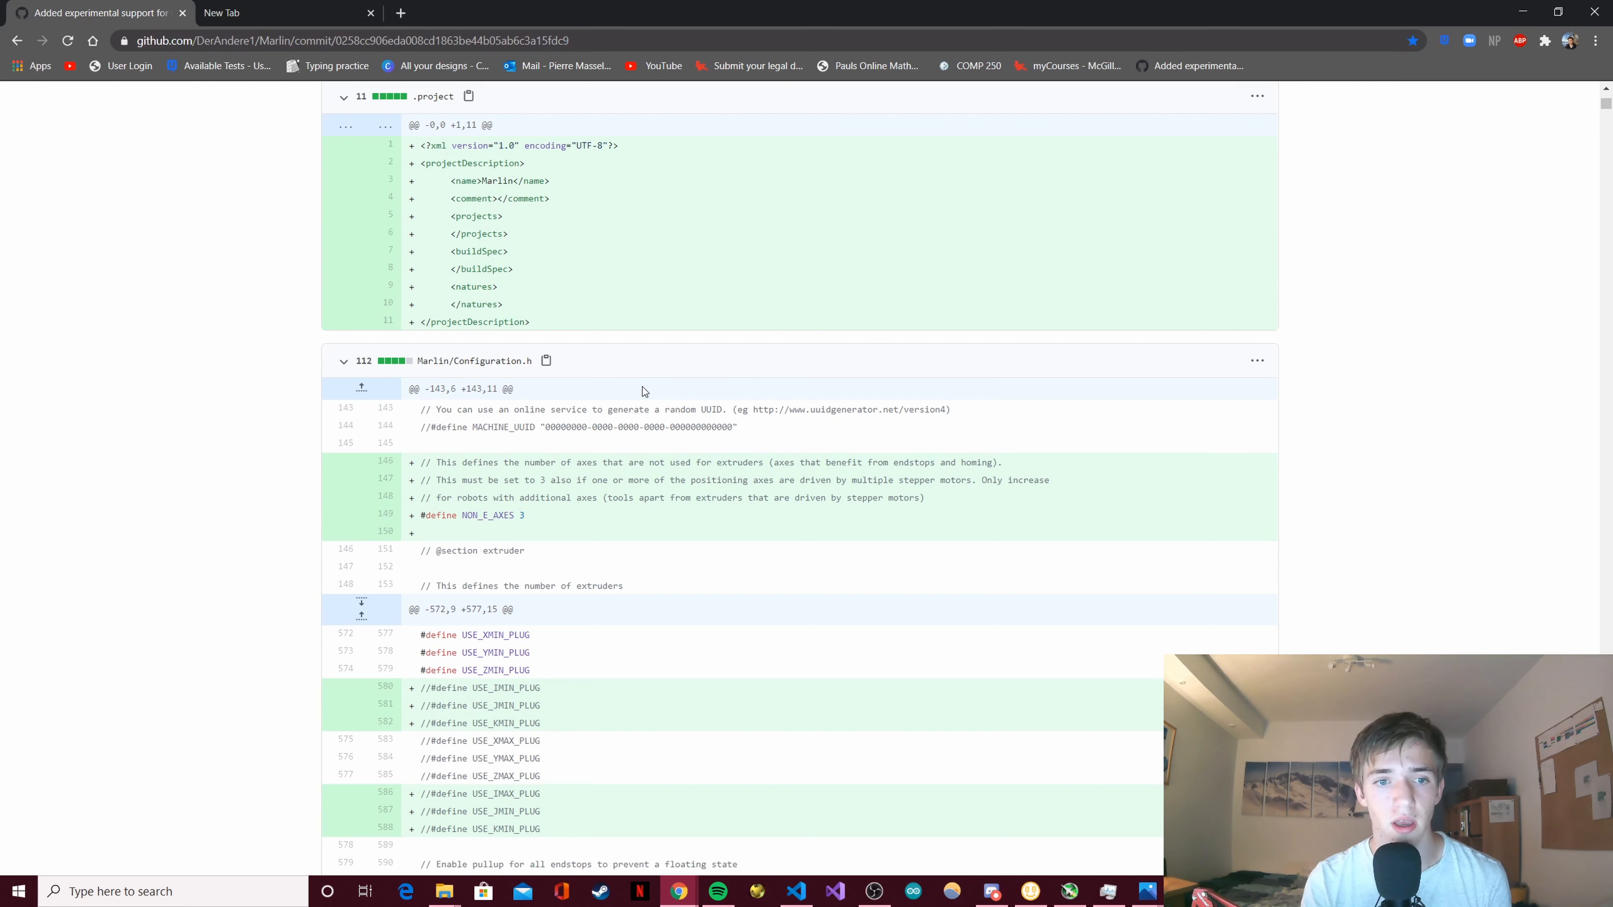
pyautogui.moveTo(835, 341)
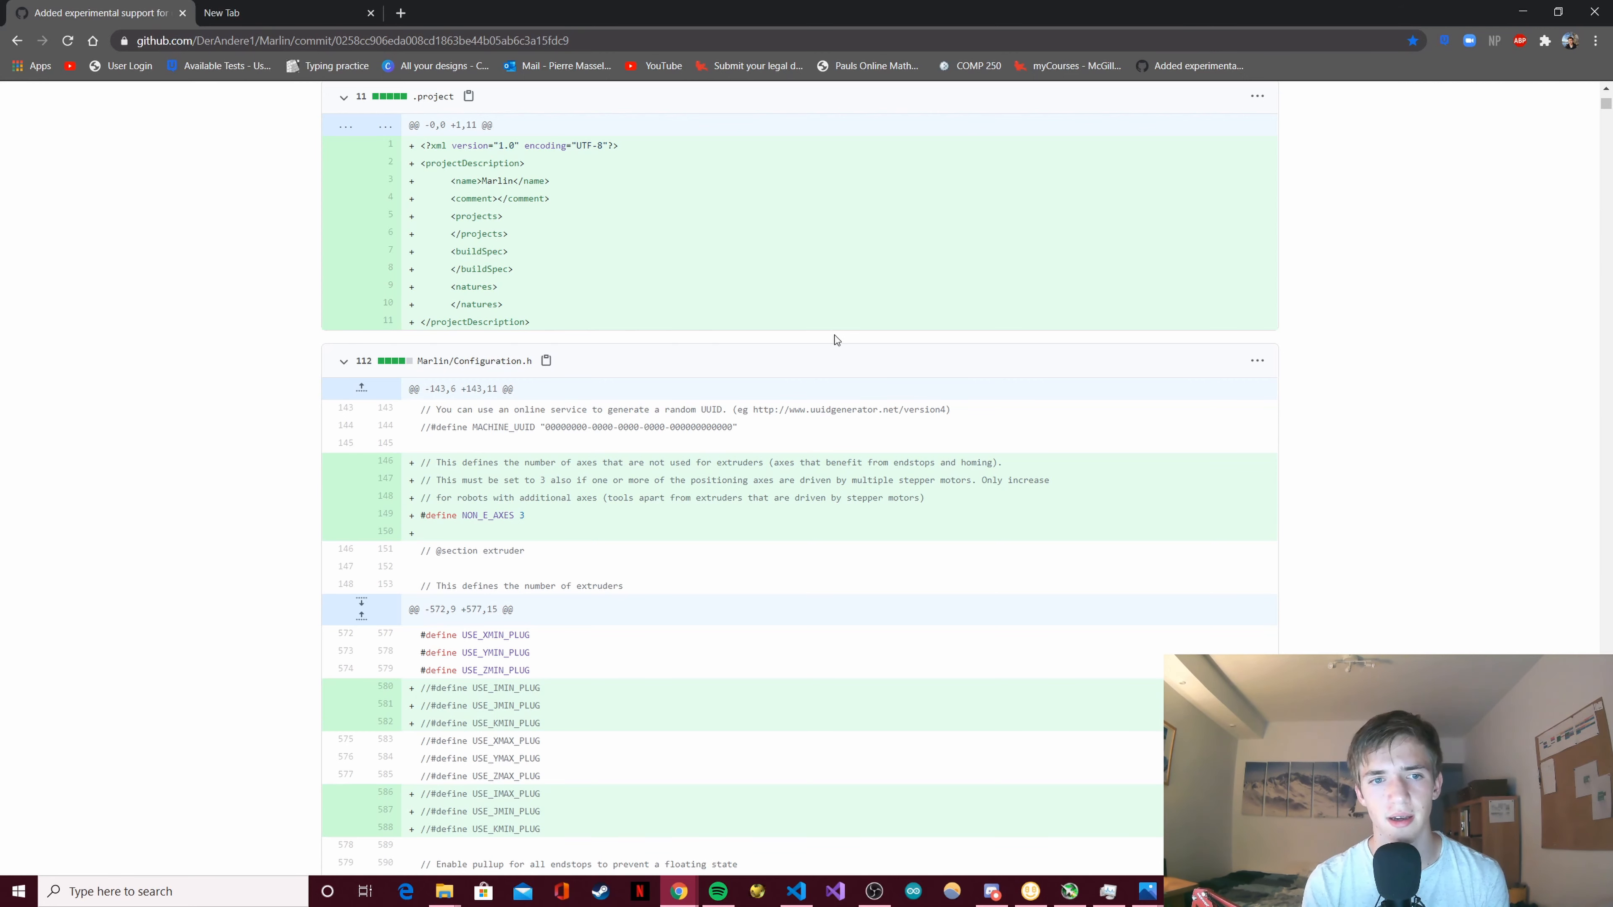
pyautogui.moveTo(633, 312)
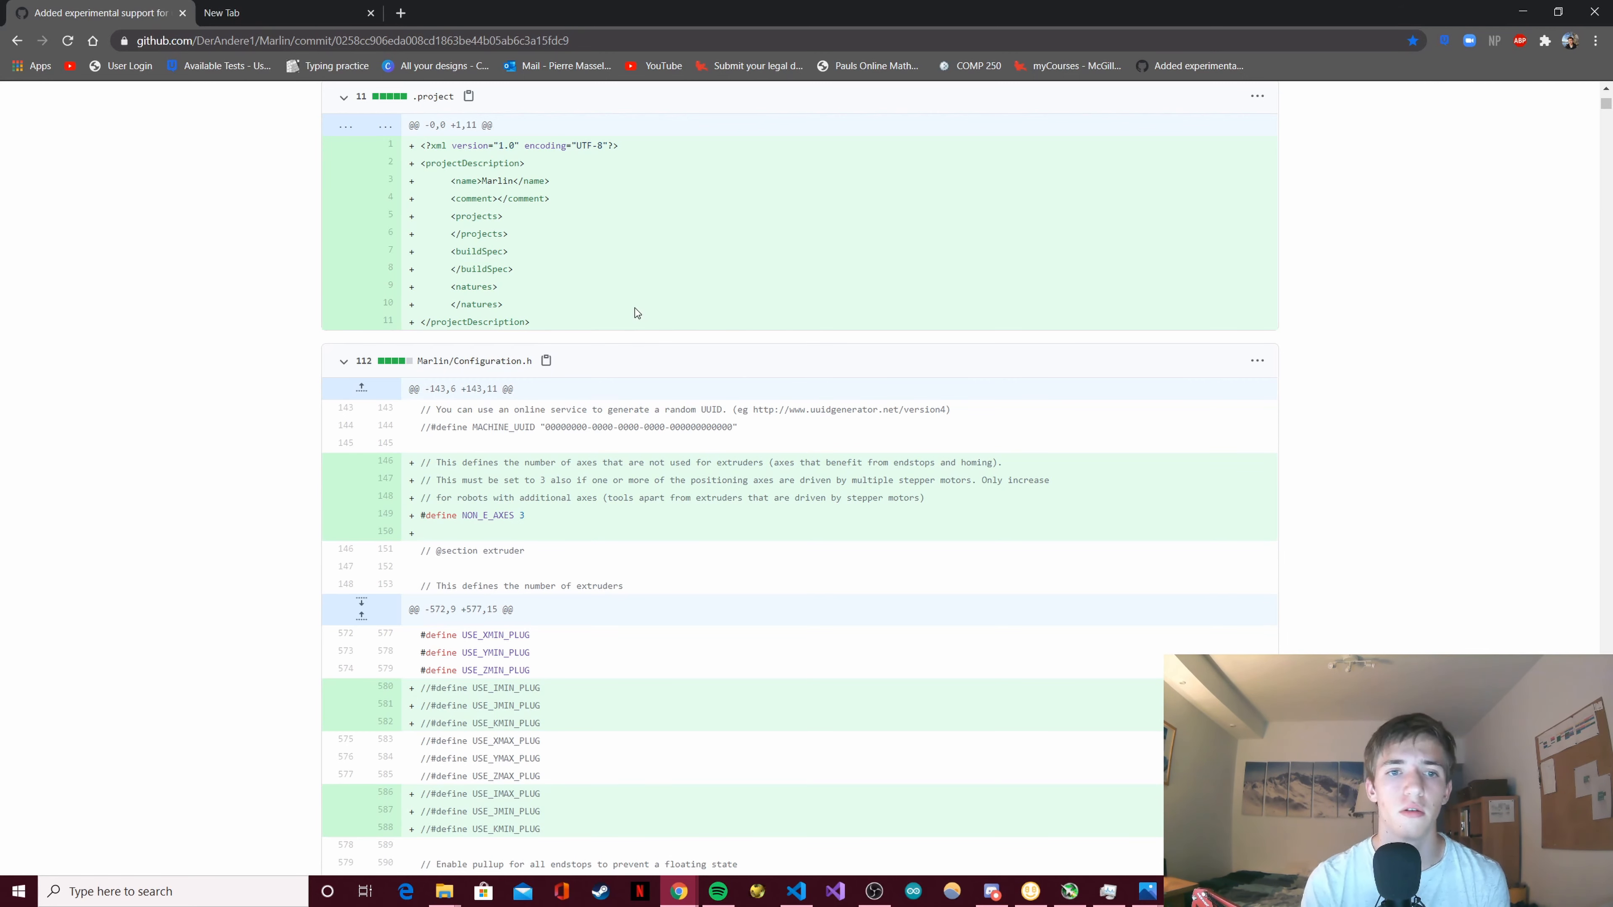
pyautogui.moveTo(437, 315)
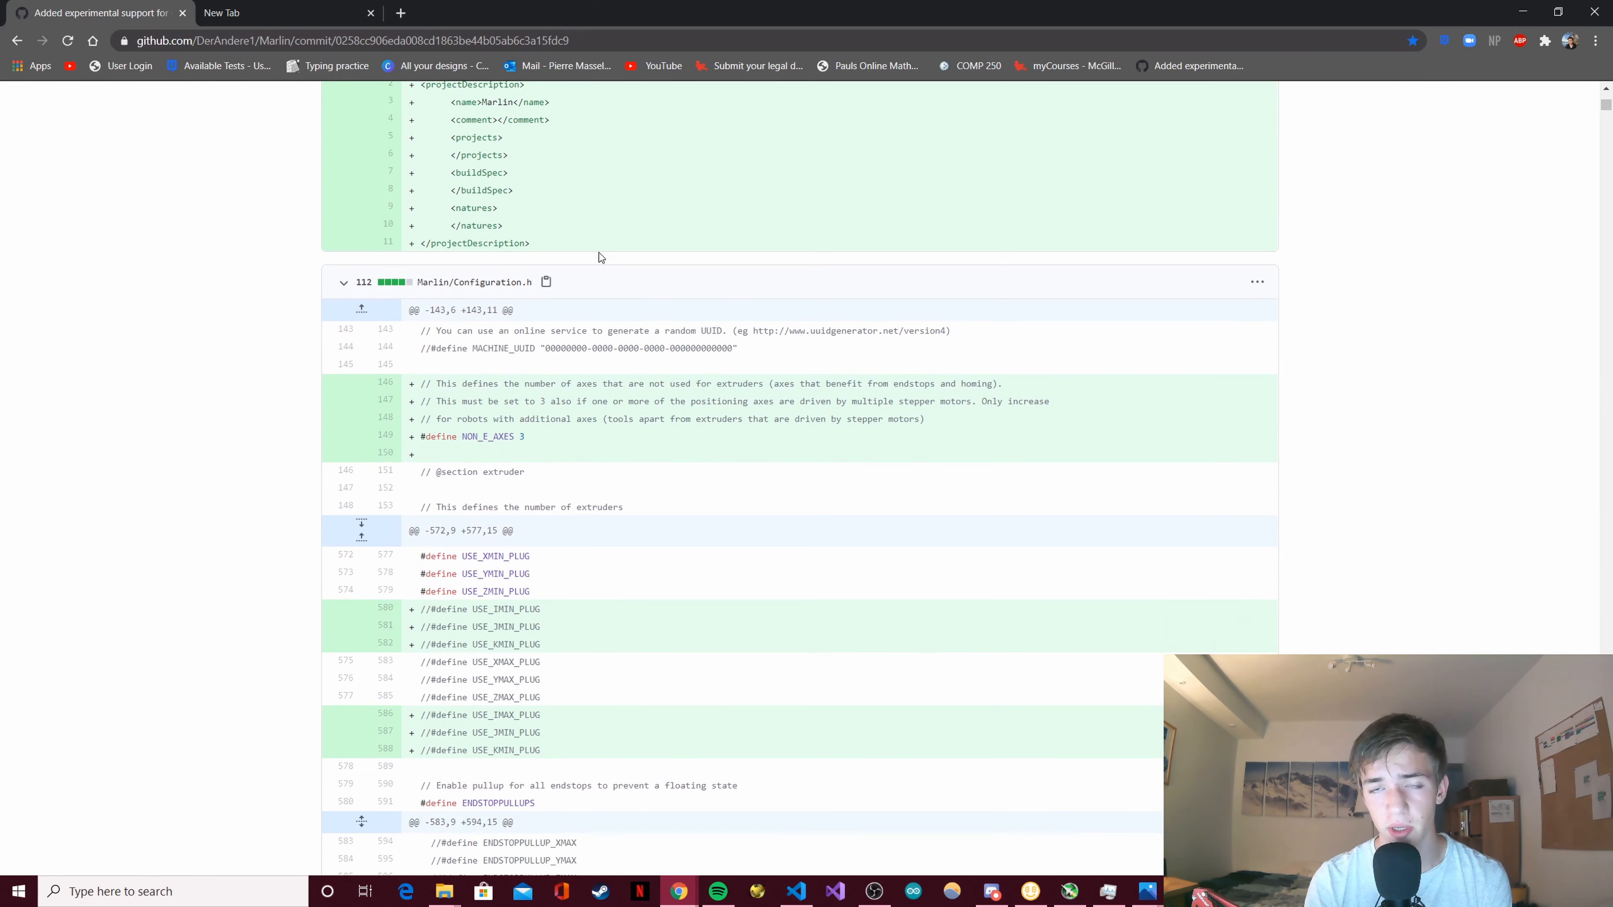
pyautogui.scroll(-3)
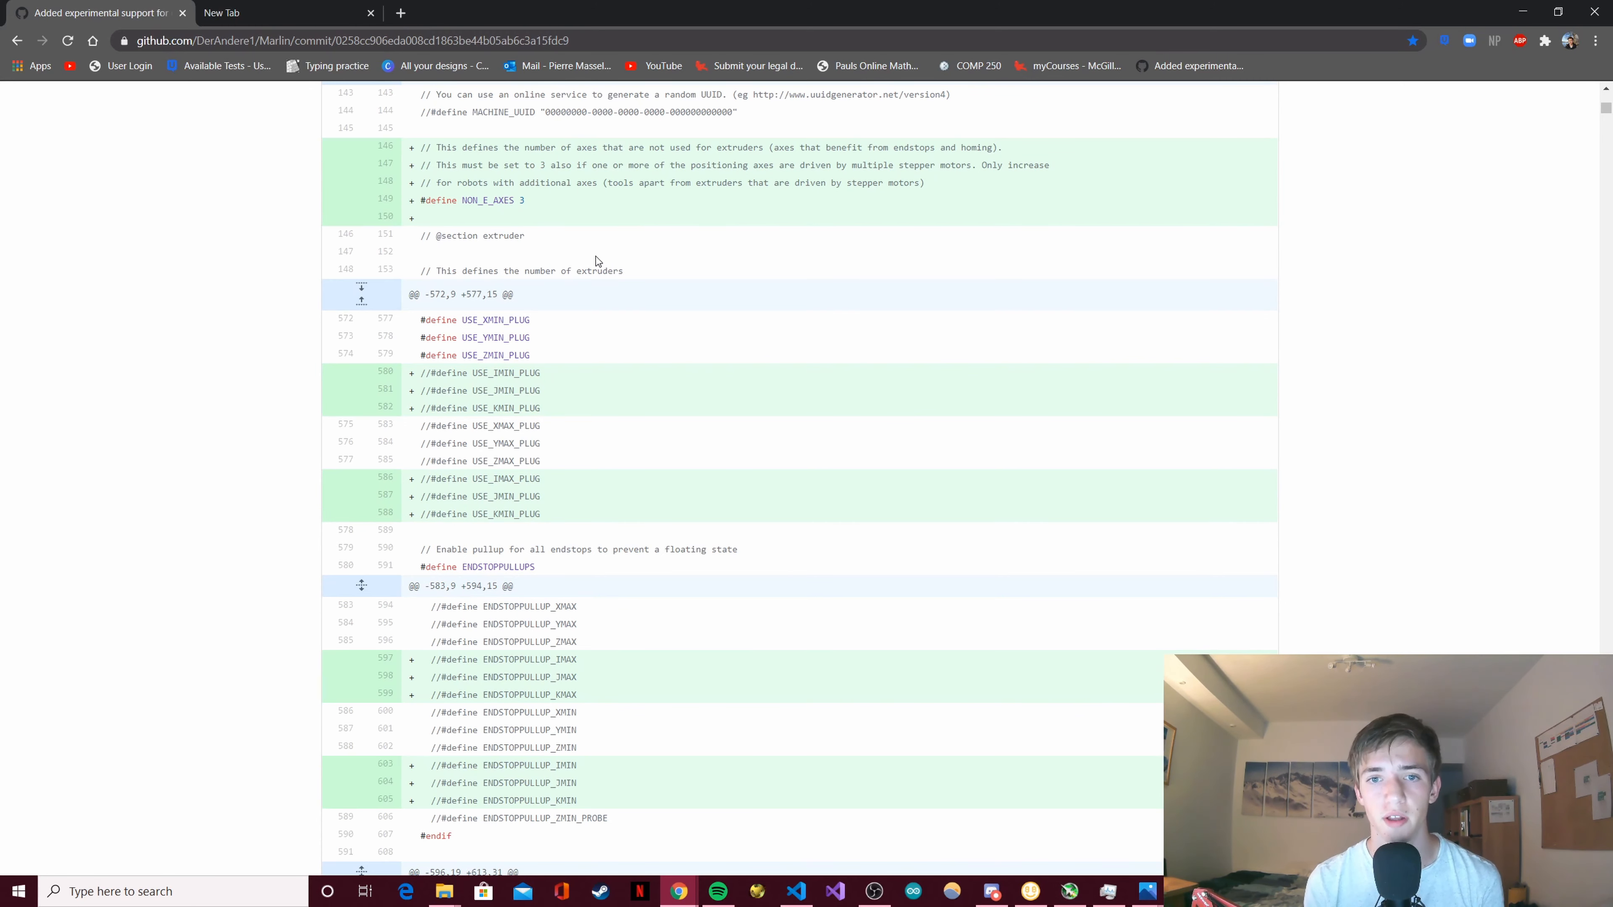
pyautogui.scroll(-3)
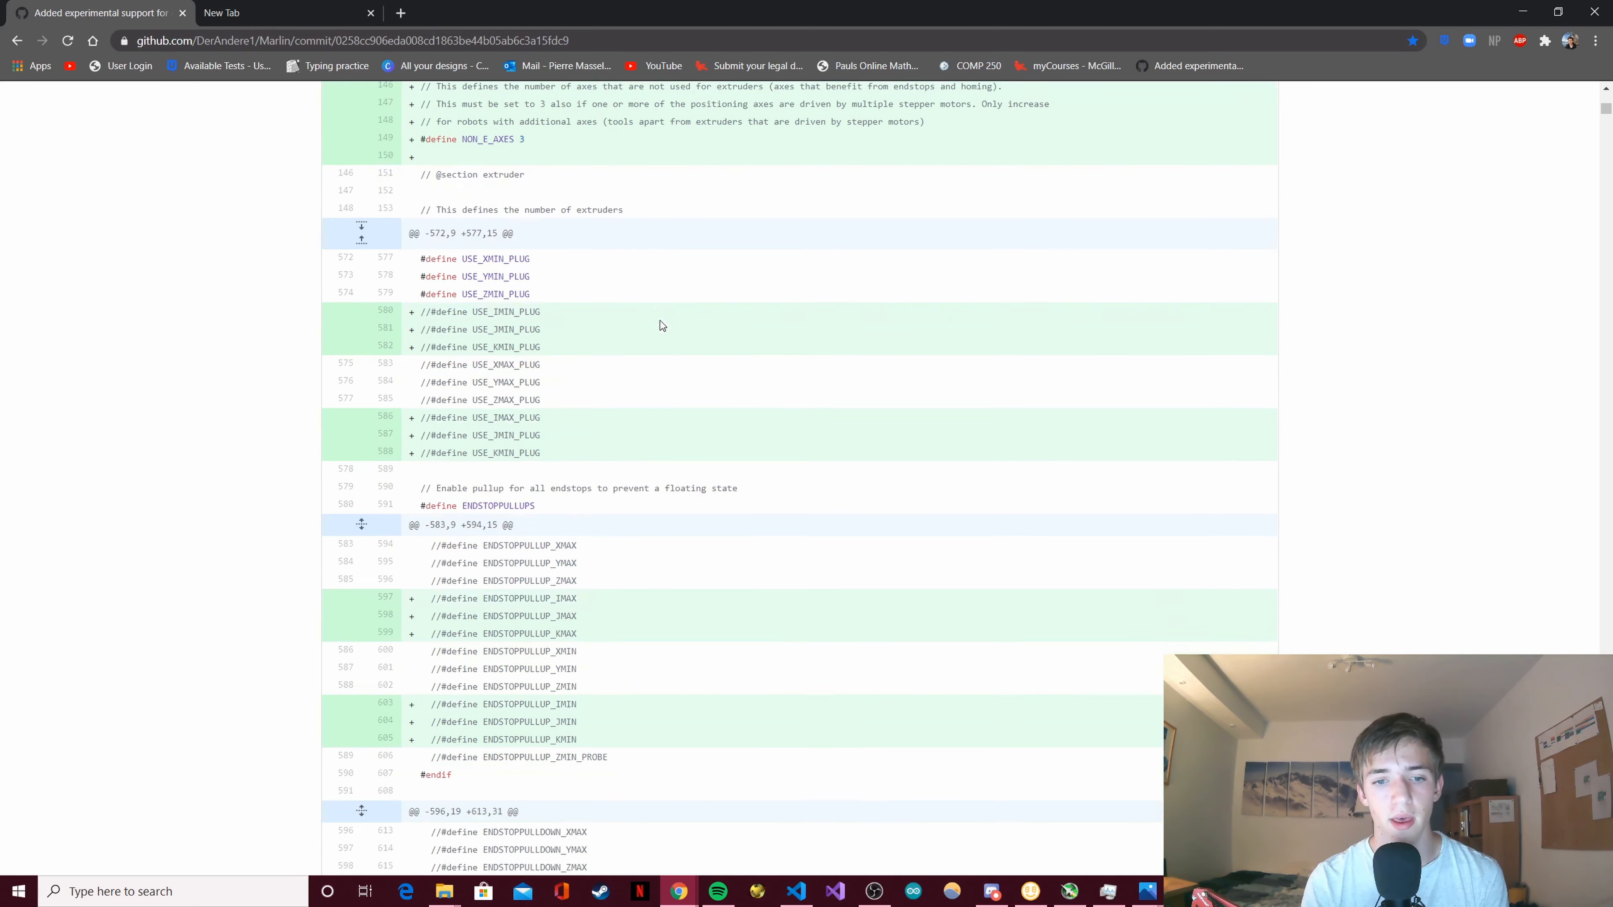
pyautogui.scroll(-3)
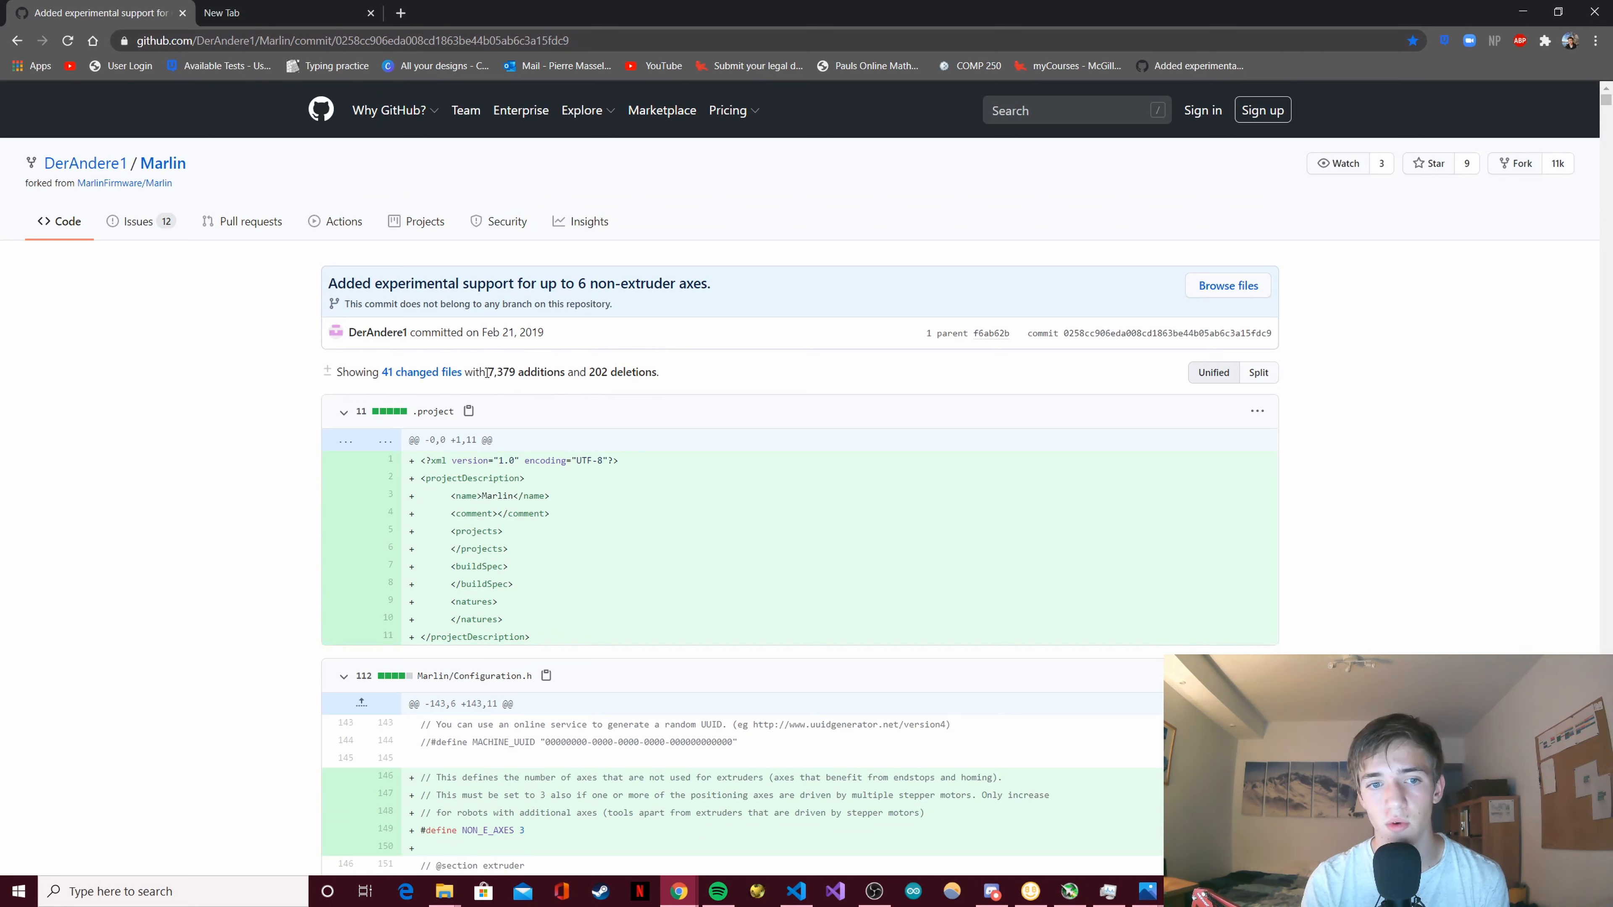
pyautogui.moveTo(638, 454)
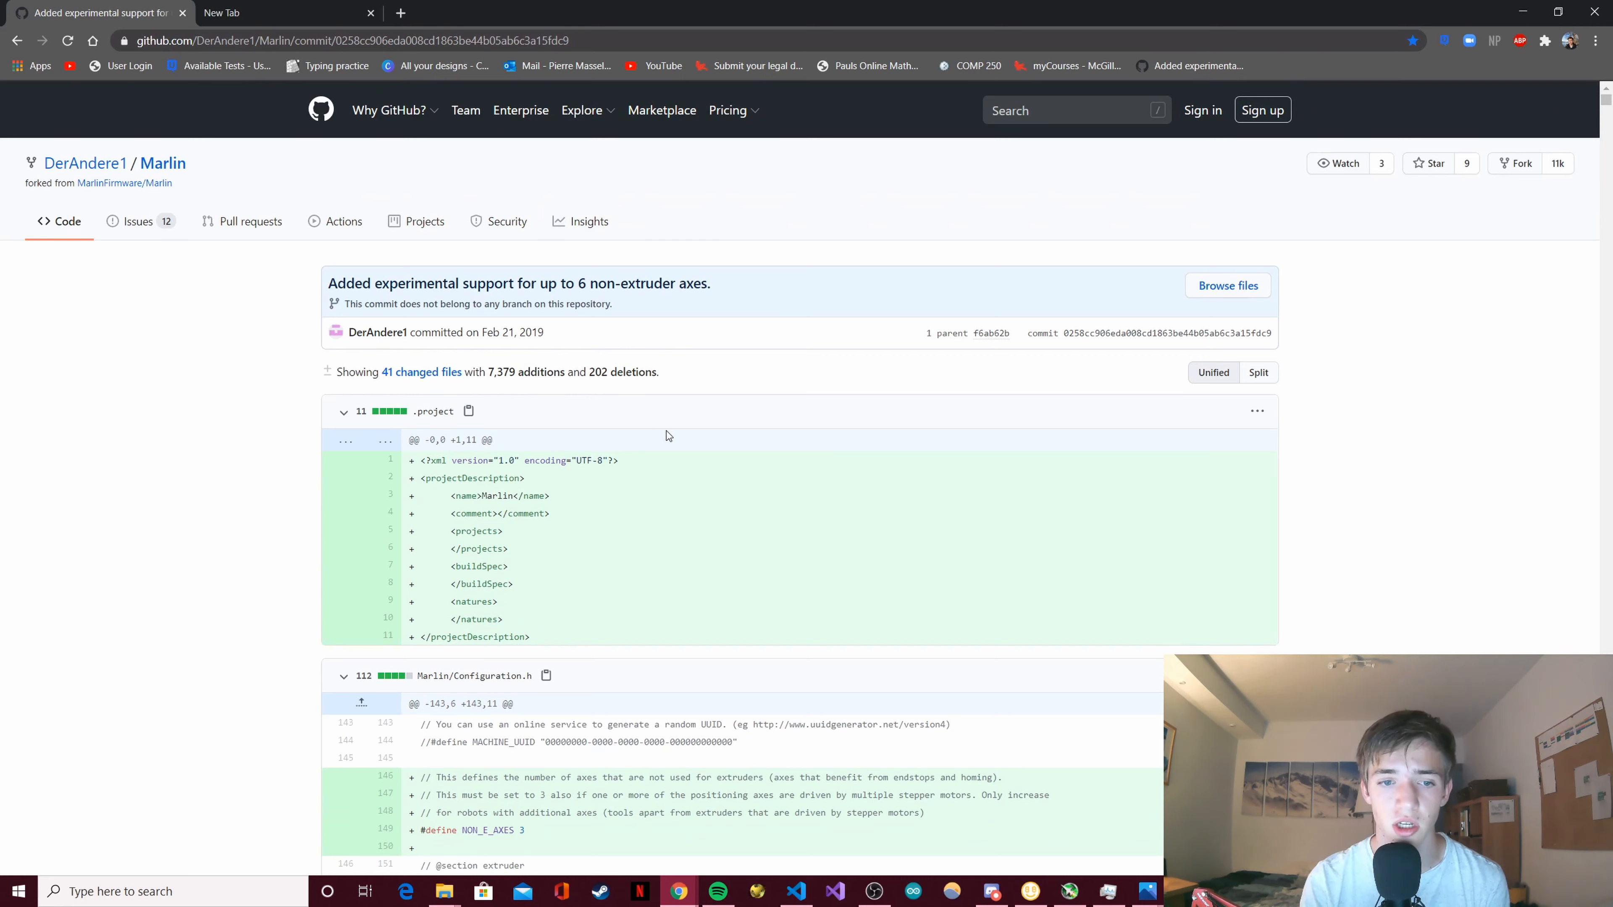
pyautogui.scroll(-3)
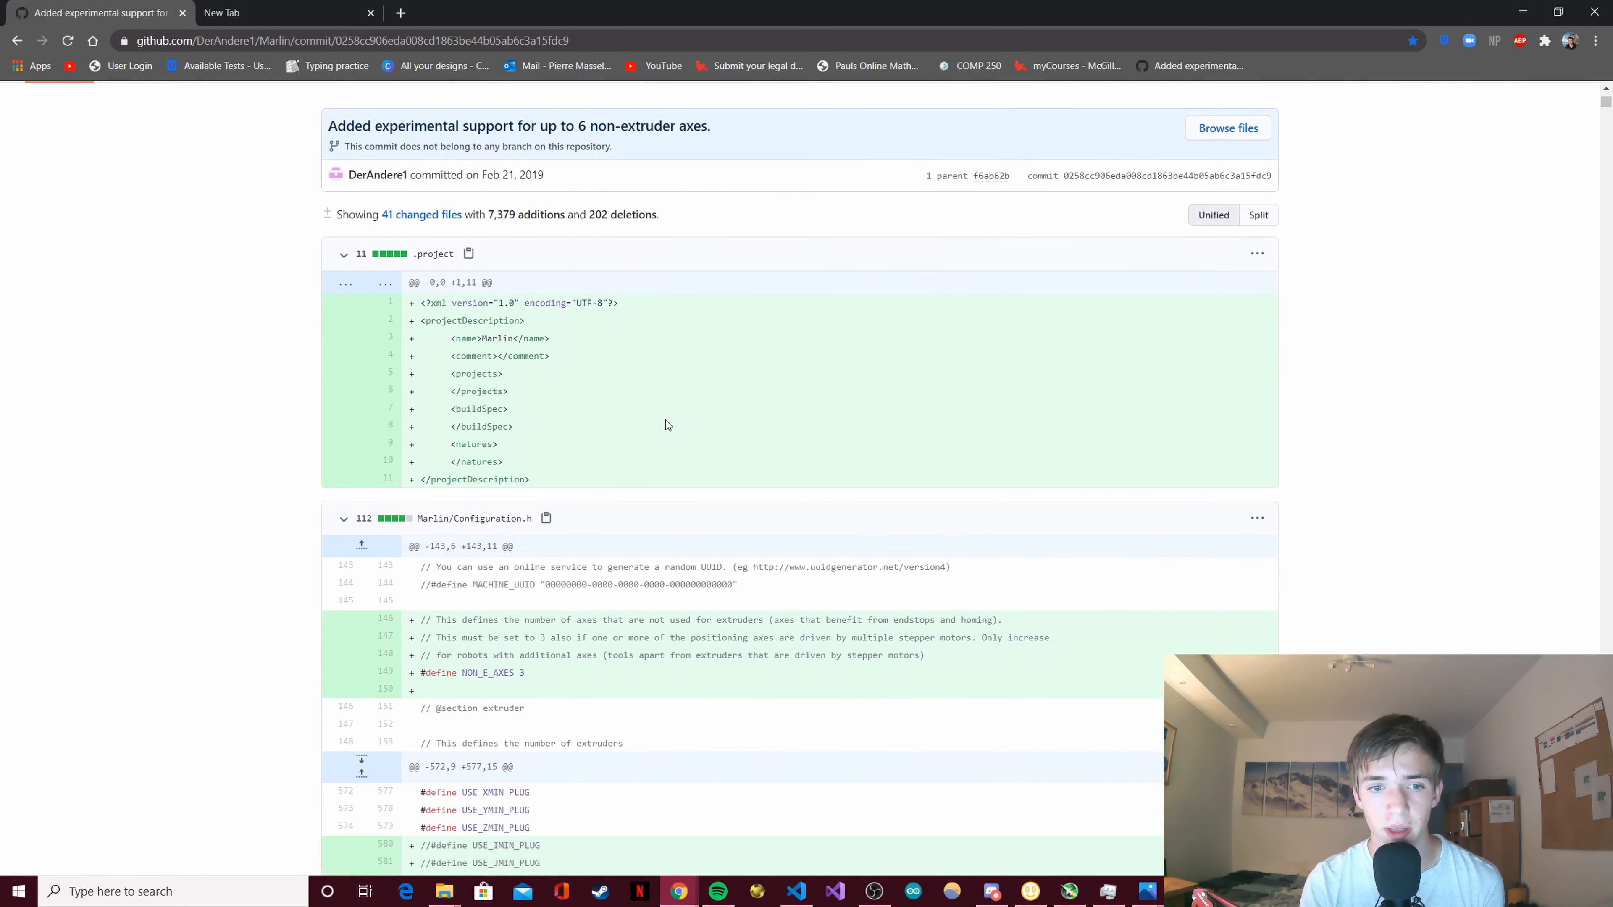
pyautogui.scroll(-3)
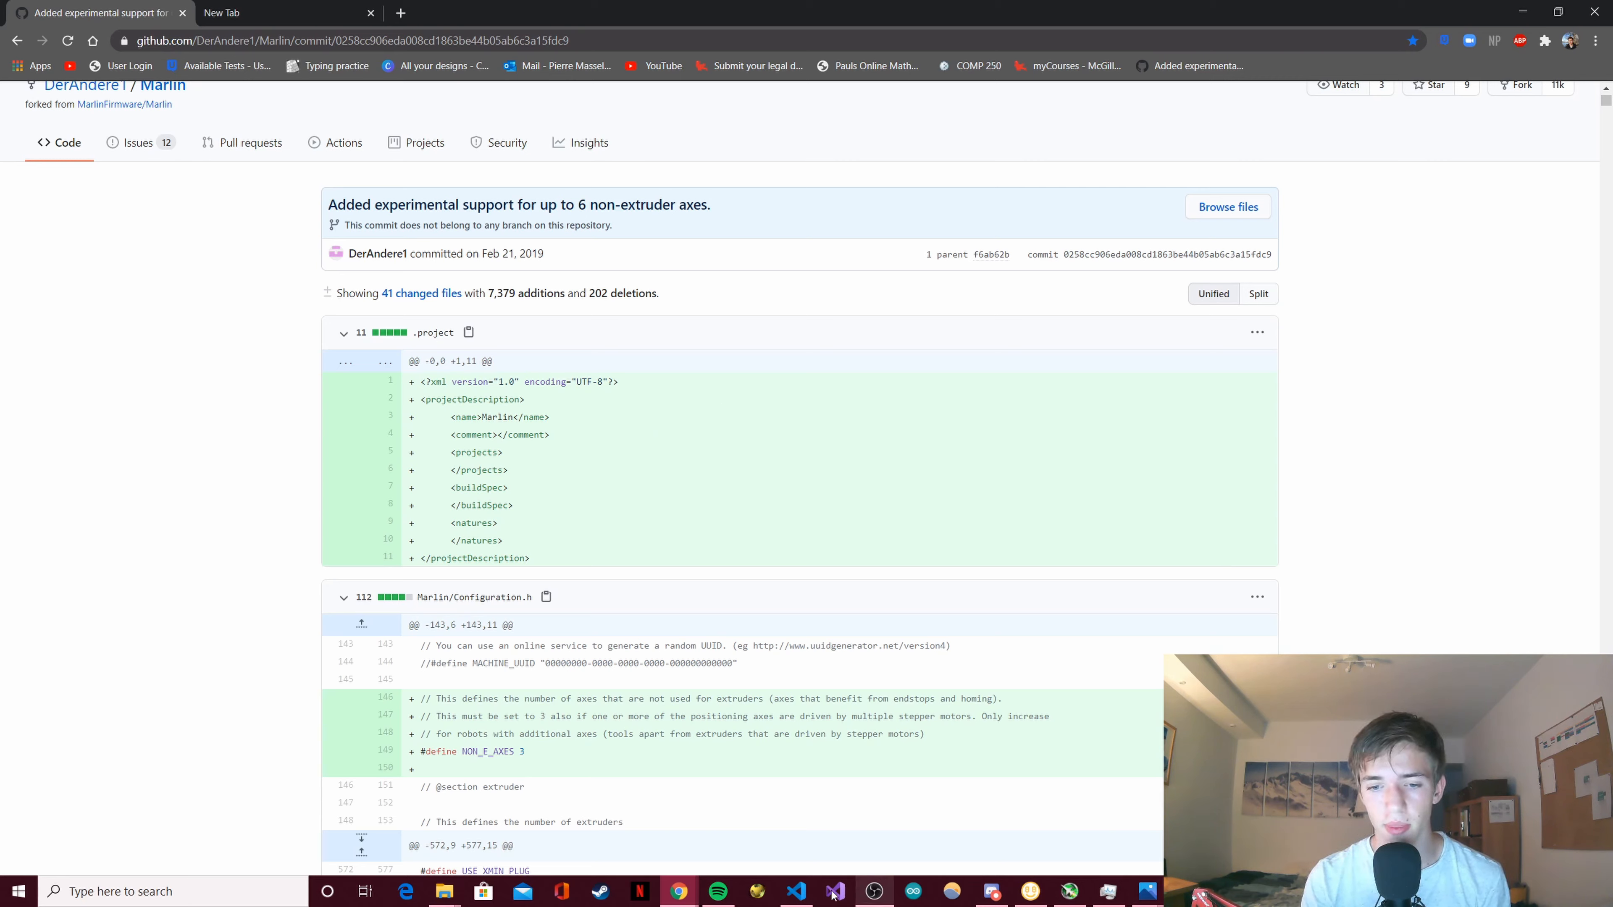
pyautogui.click(795, 890)
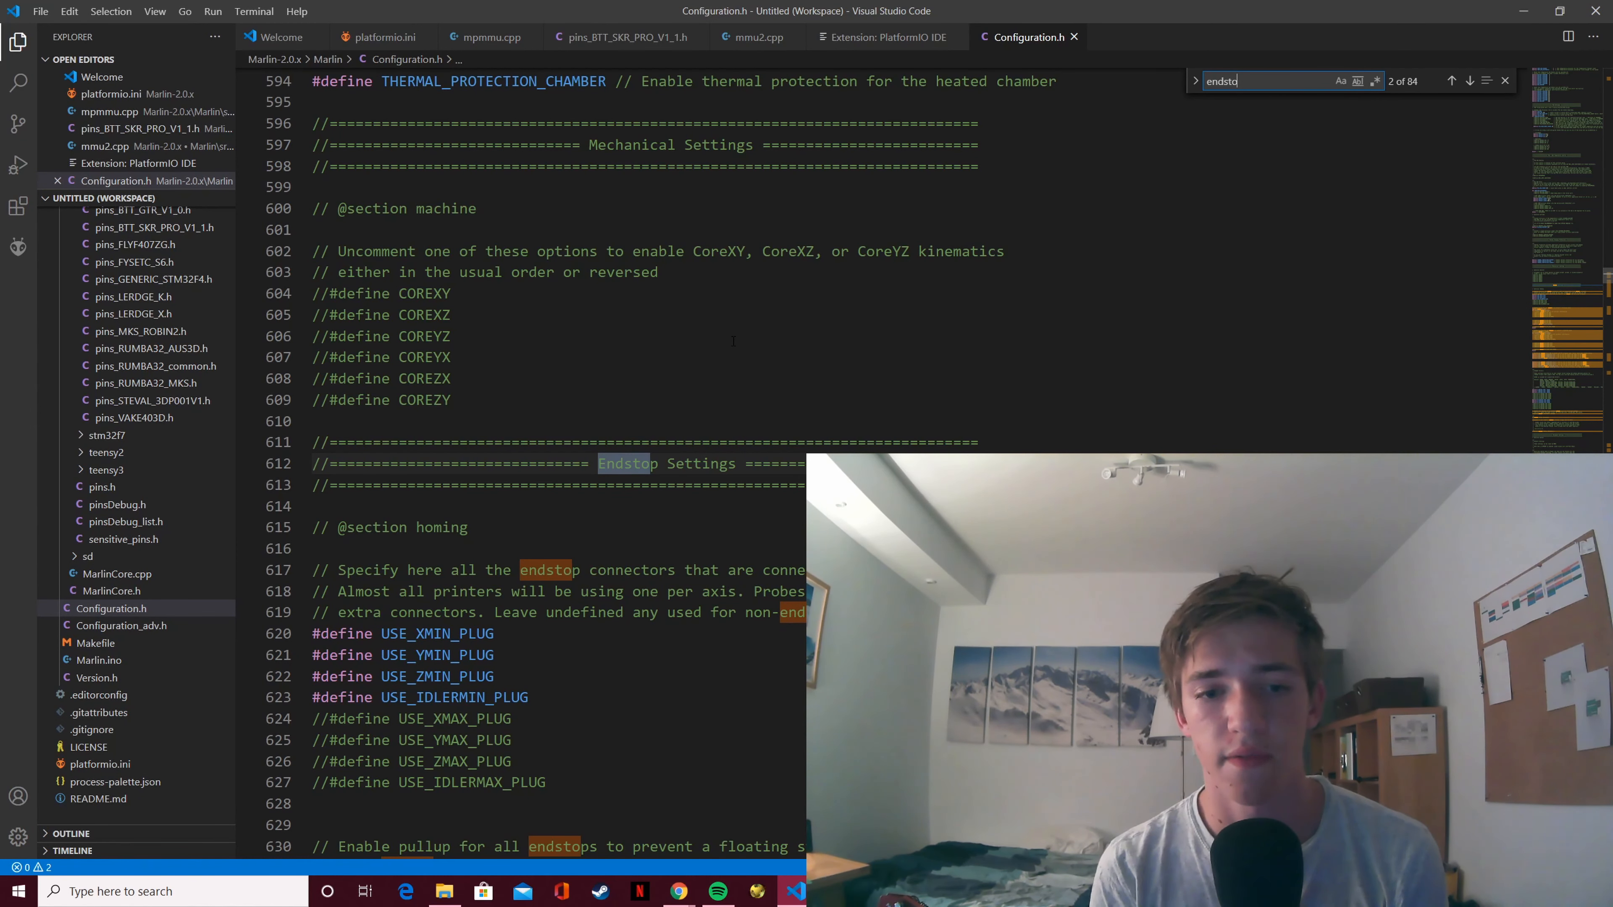
pyautogui.scroll(-3)
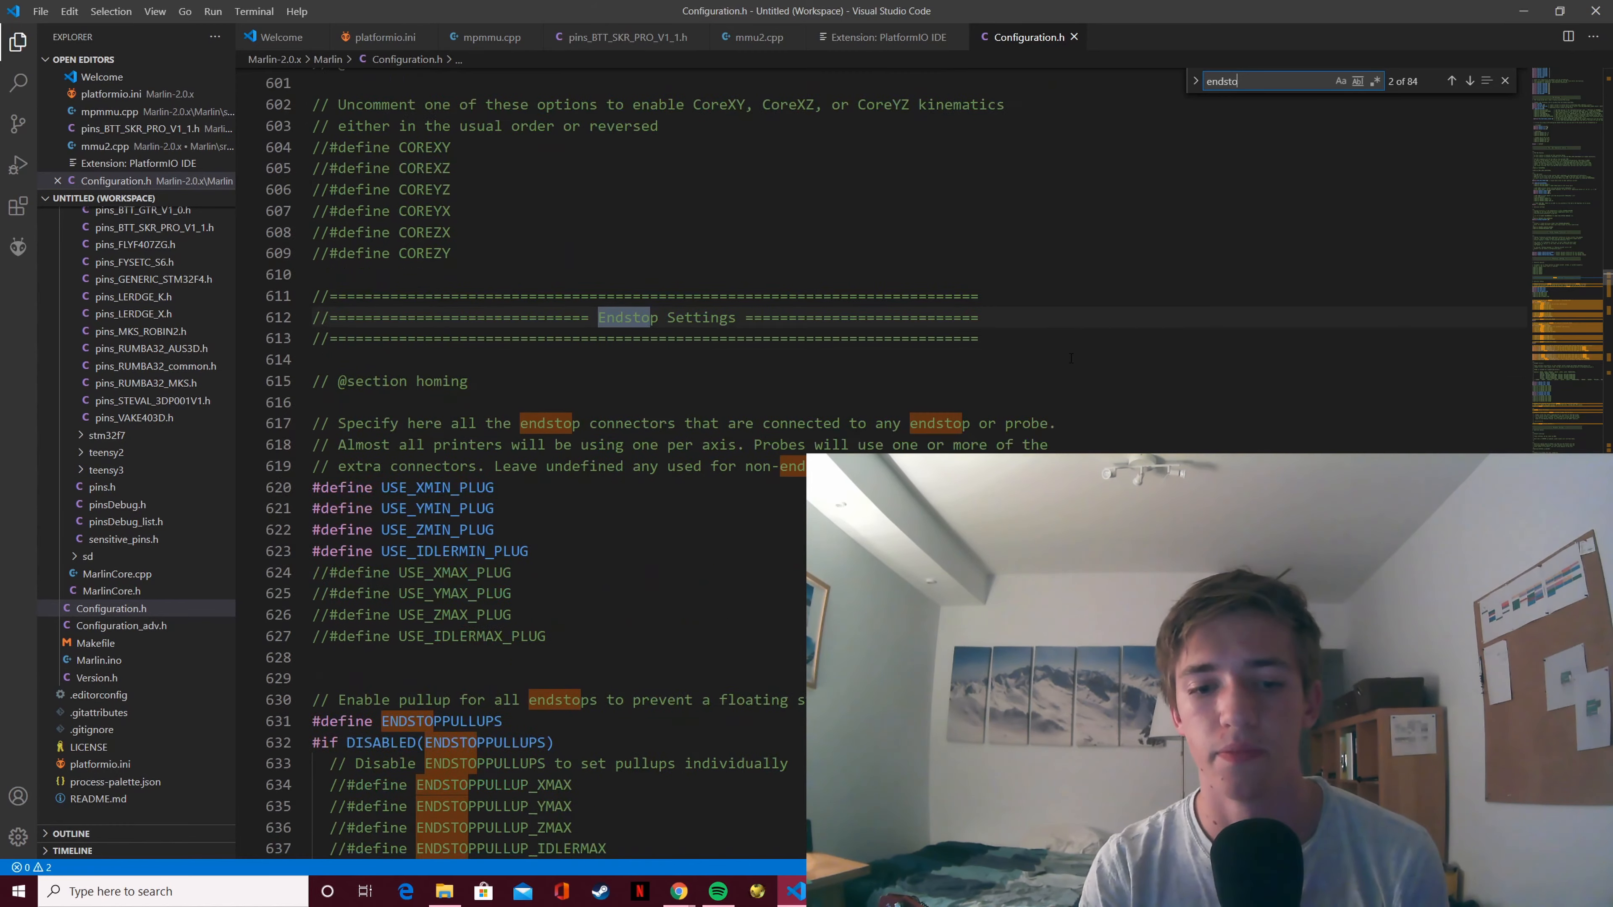
pyautogui.scroll(-3)
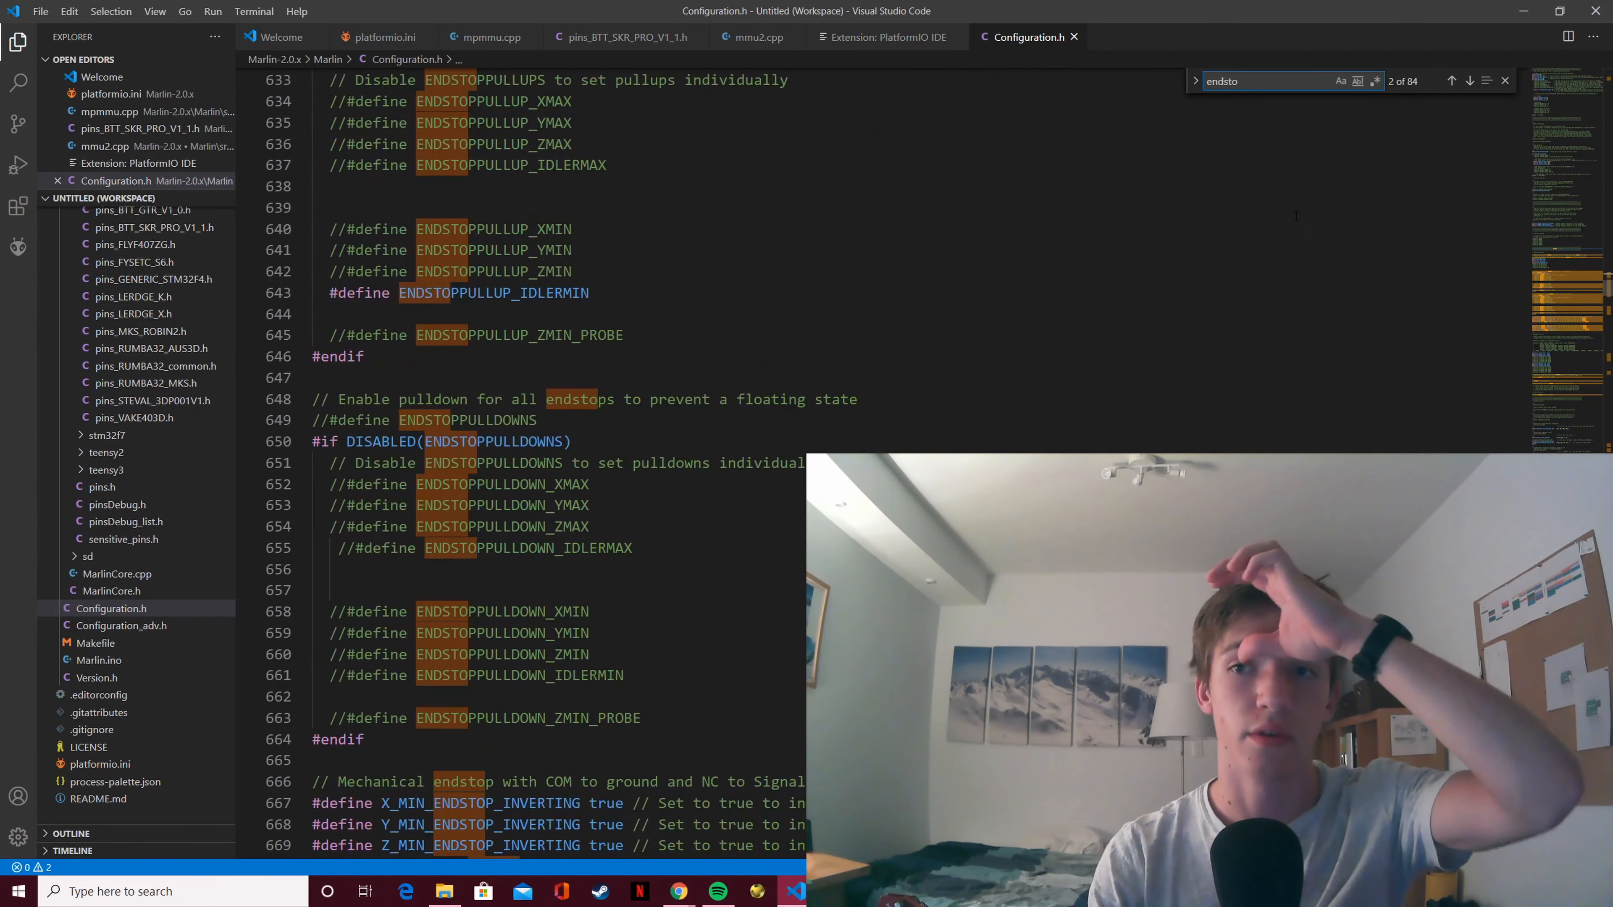
pyautogui.scroll(-3)
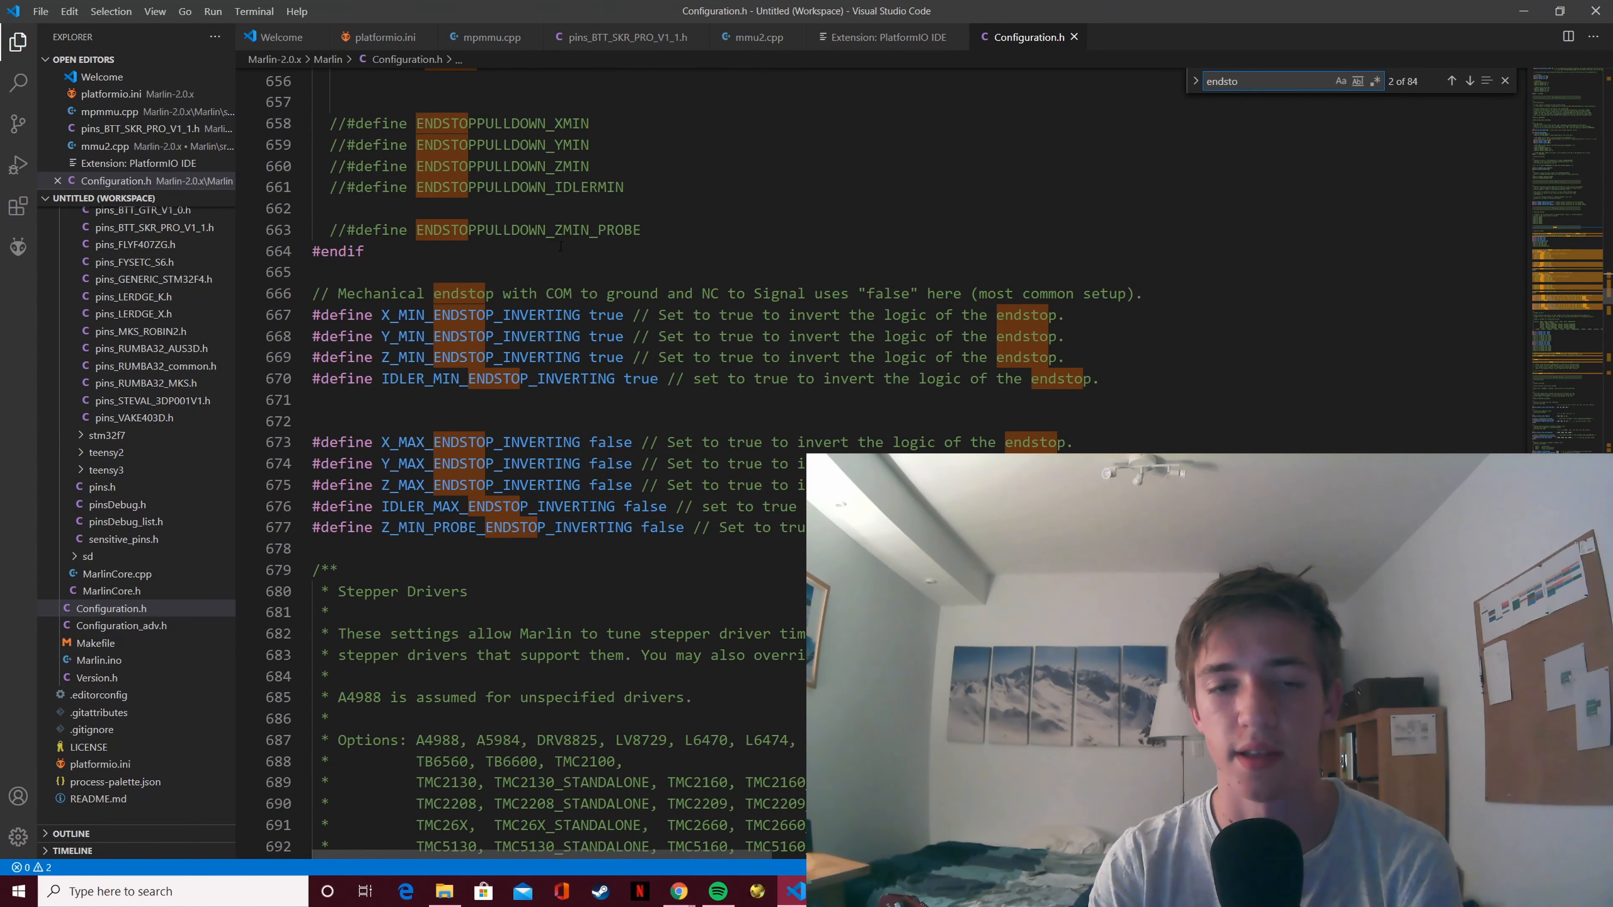
pyautogui.press('Backspace')
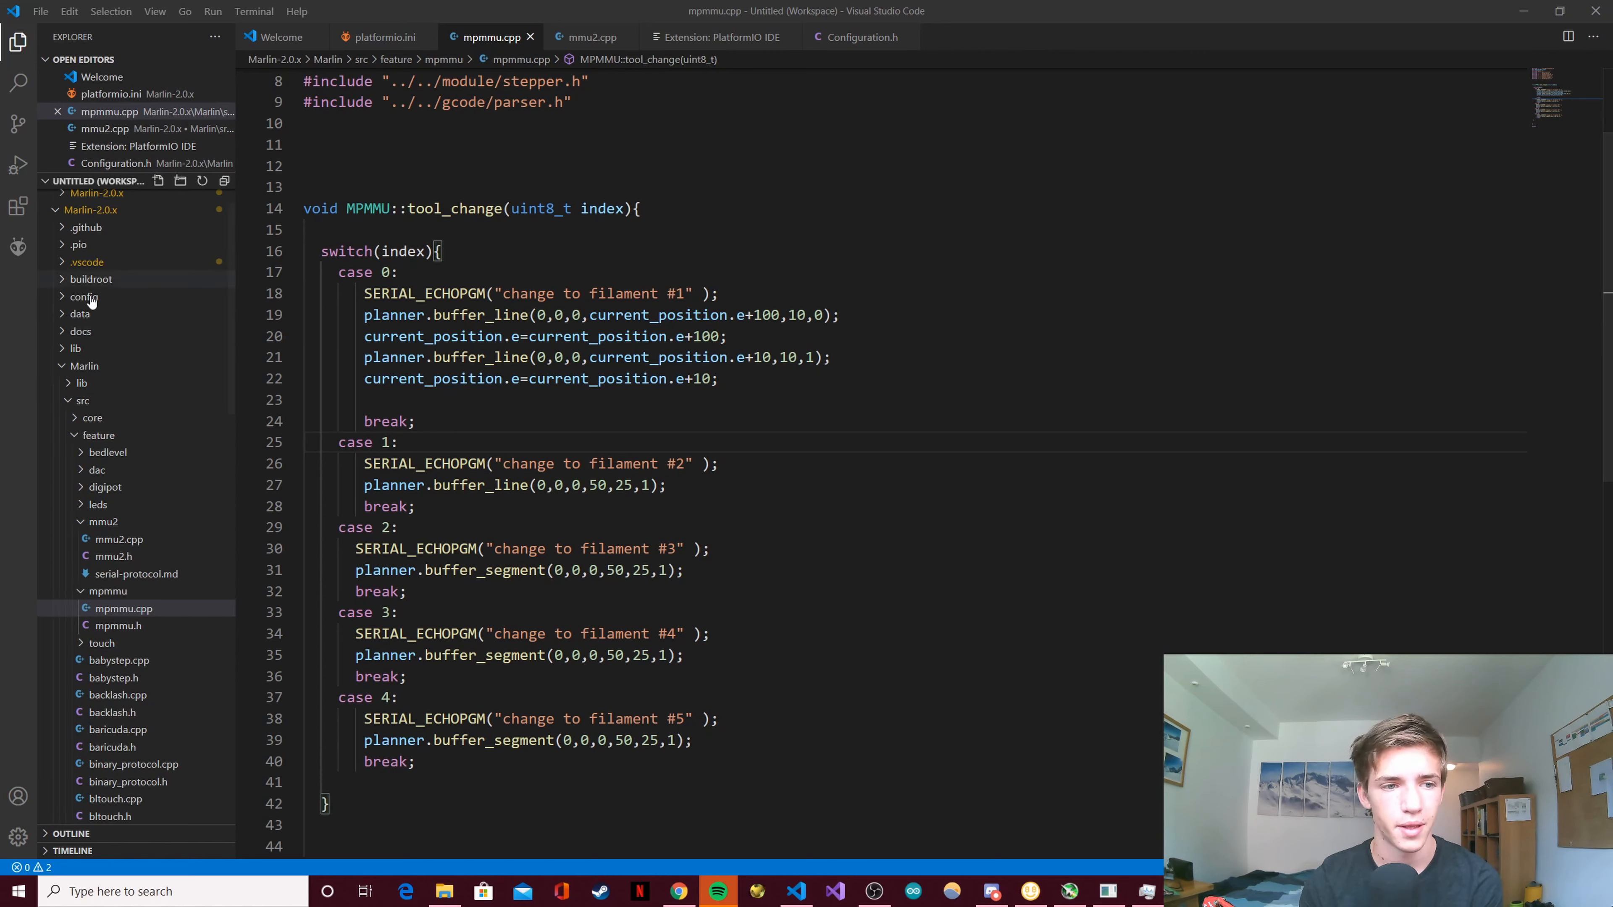
# - Open pins_BTT_SKR_PRO_V1_1.h from Marlin/src/pins/stm32f4 and scroll to the Steppers pin definitions
pyautogui.scroll(-3)
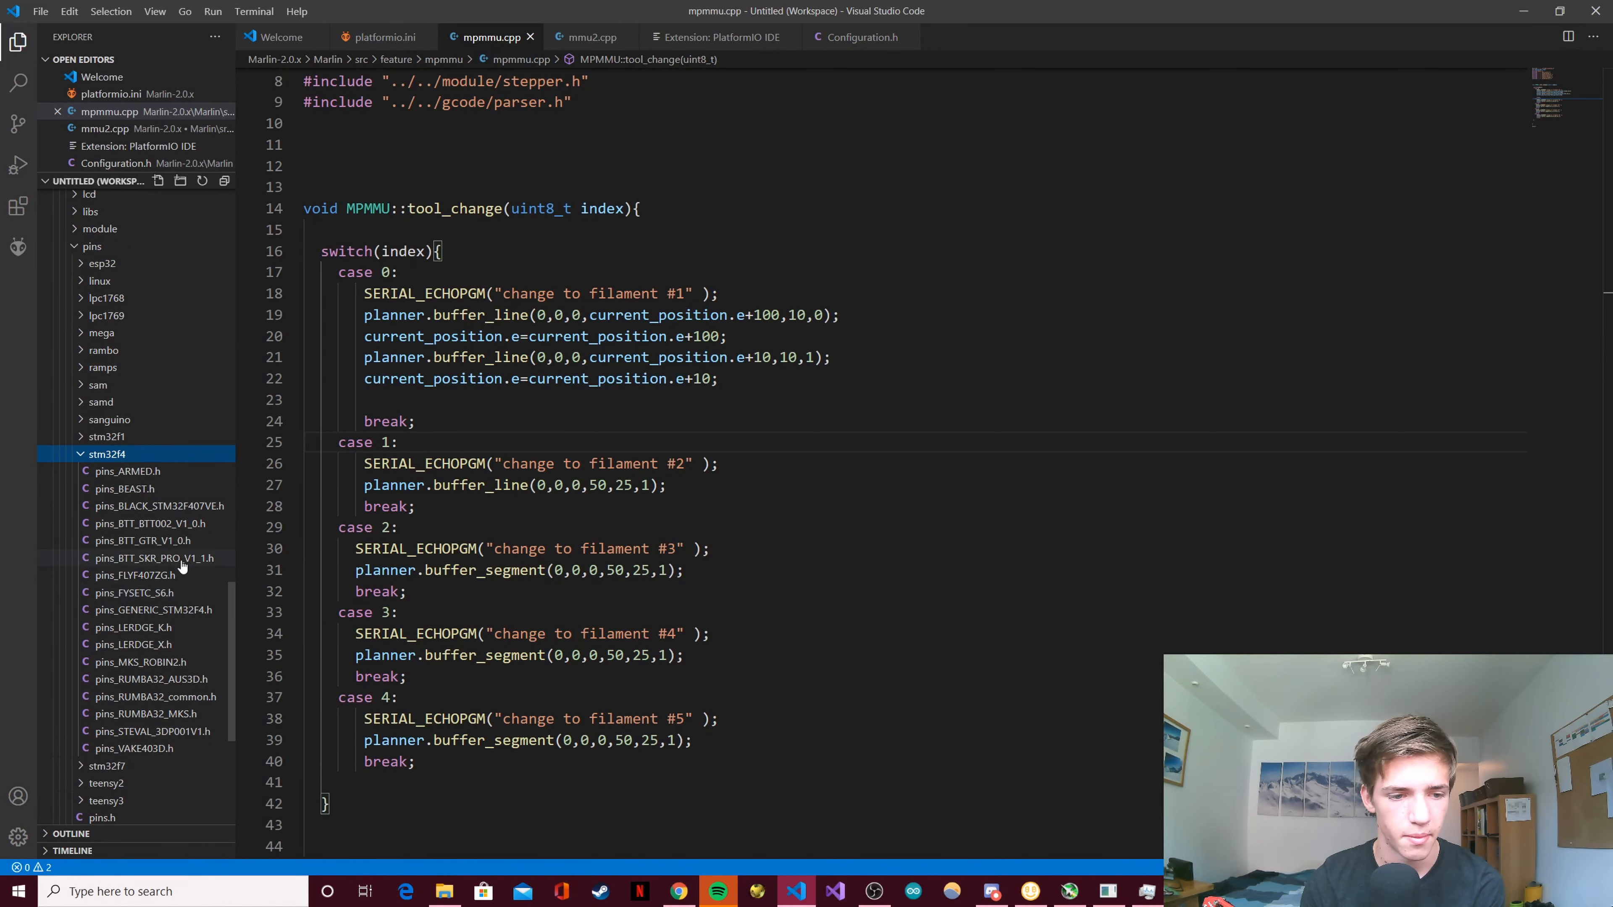
pyautogui.click(154, 559)
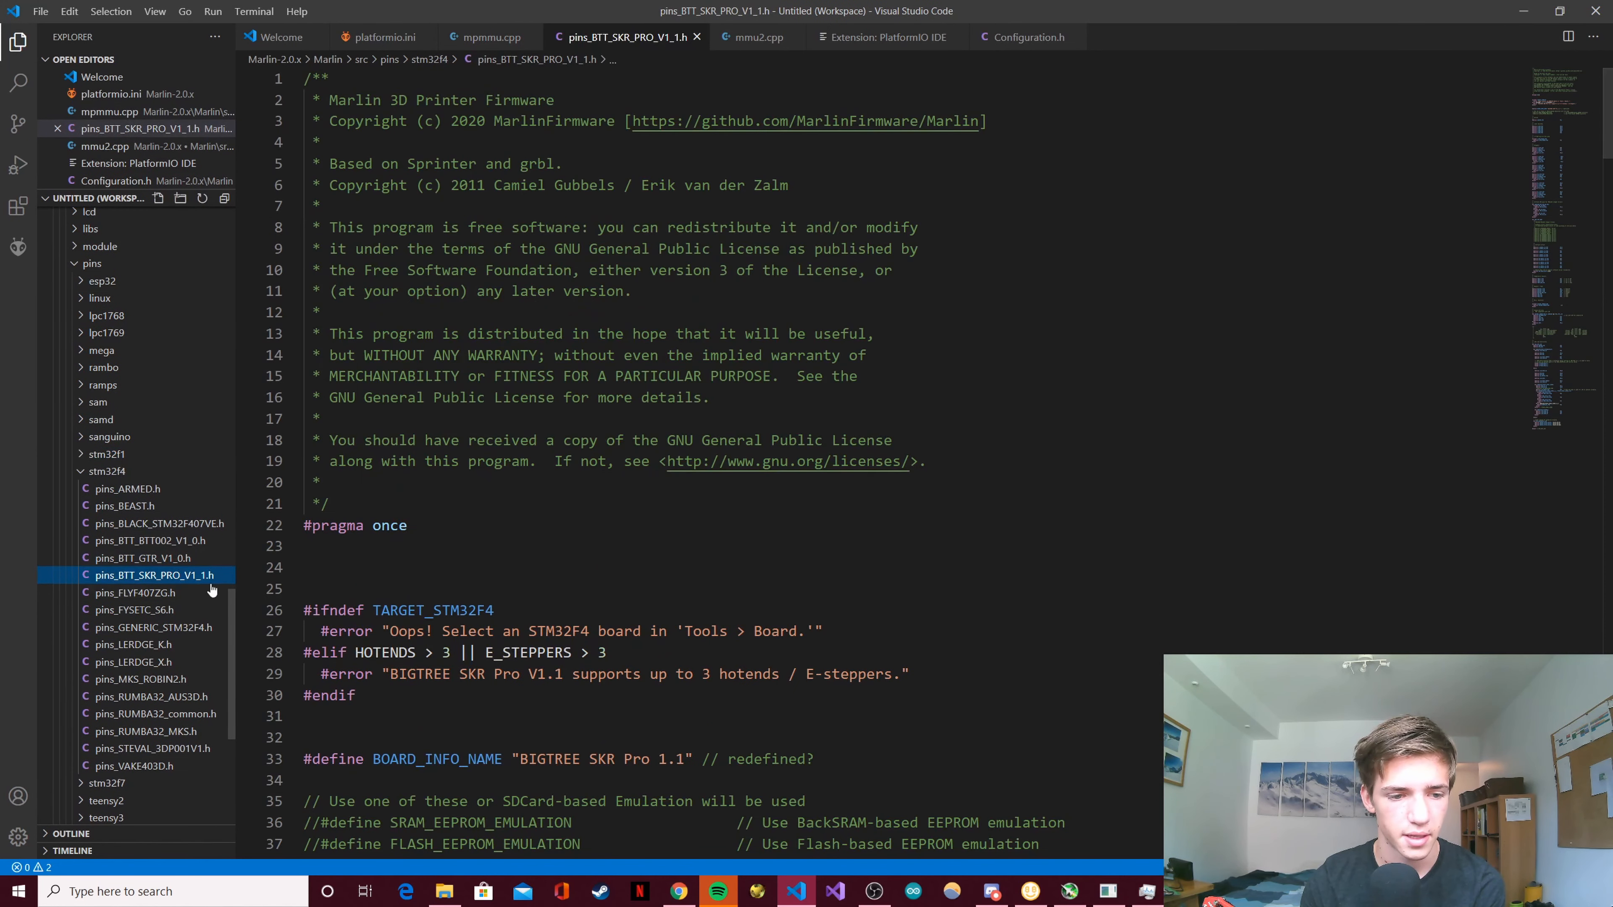
pyautogui.scroll(-3)
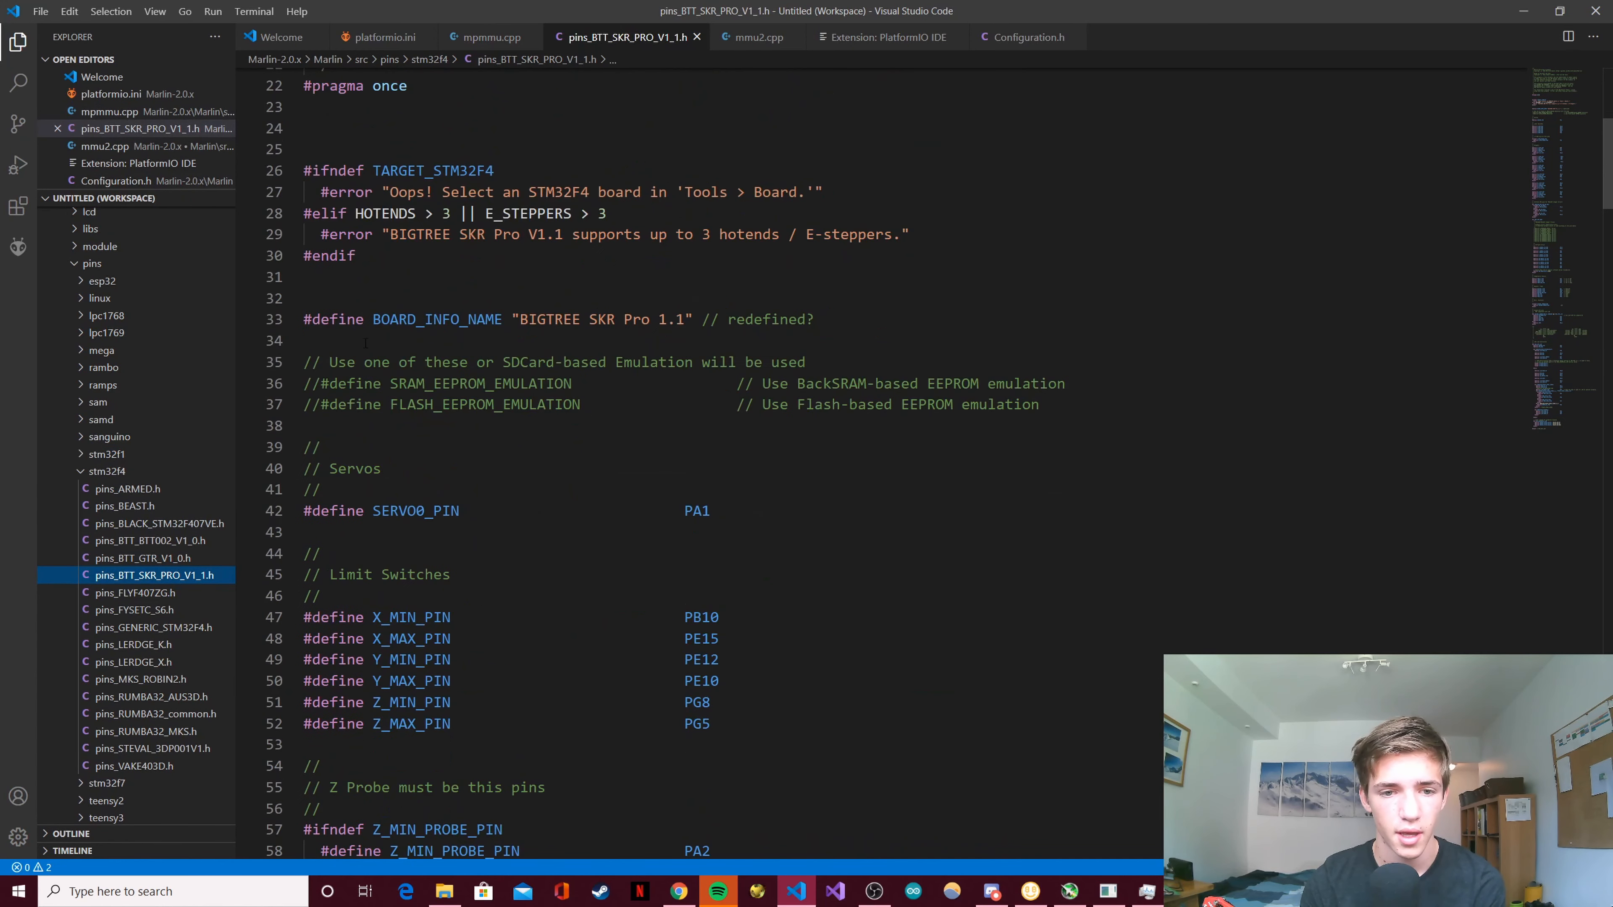
pyautogui.scroll(-3)
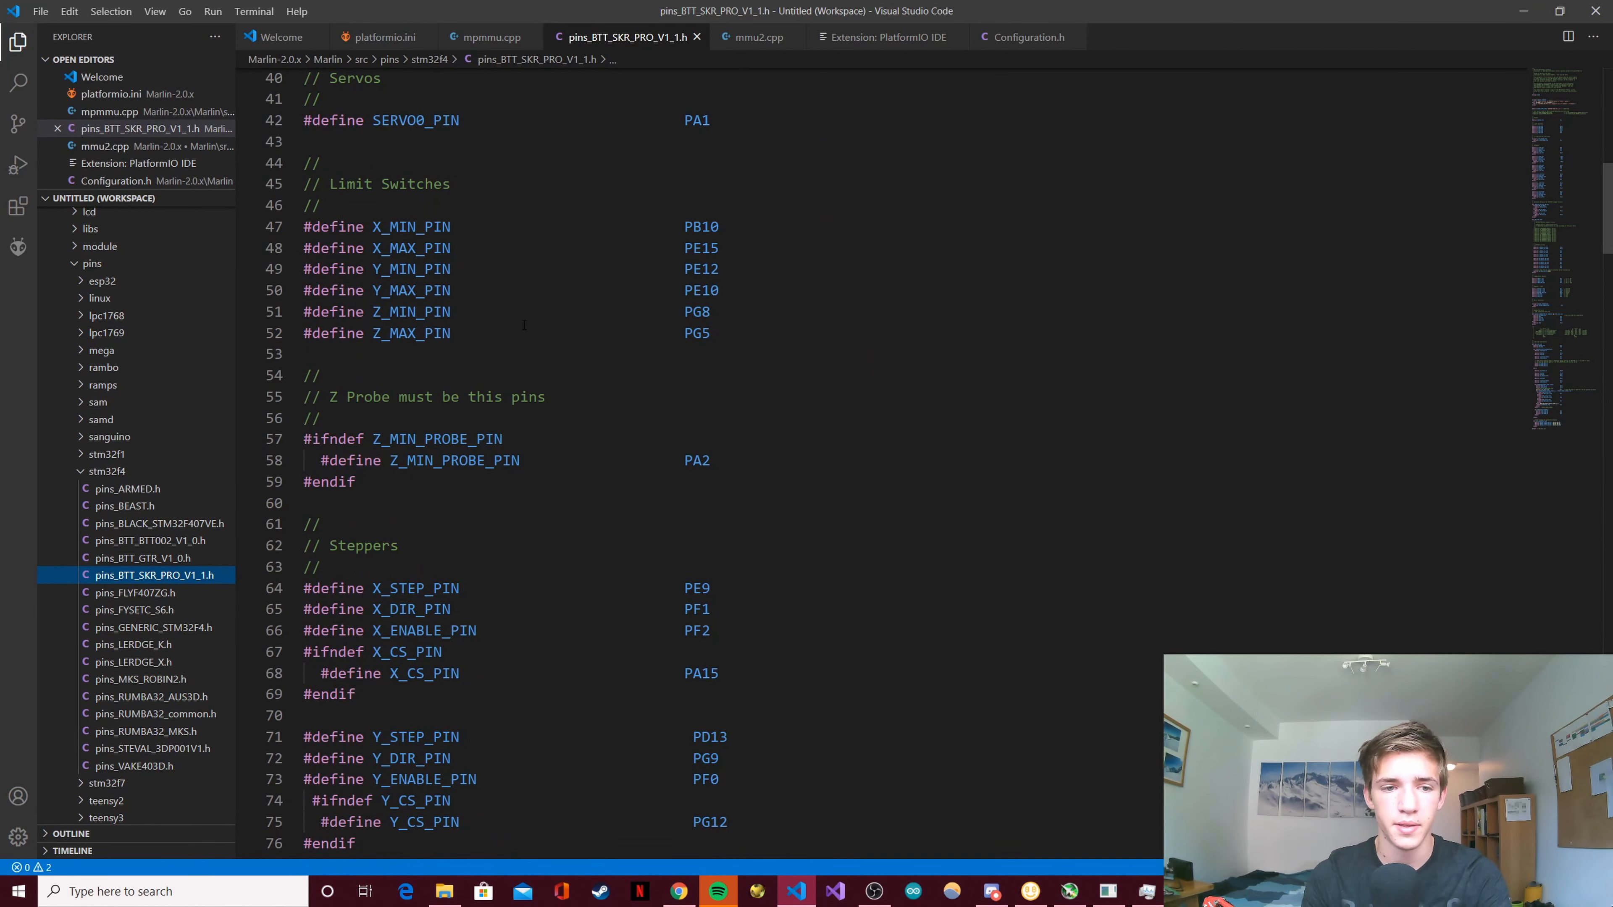
pyautogui.scroll(-3)
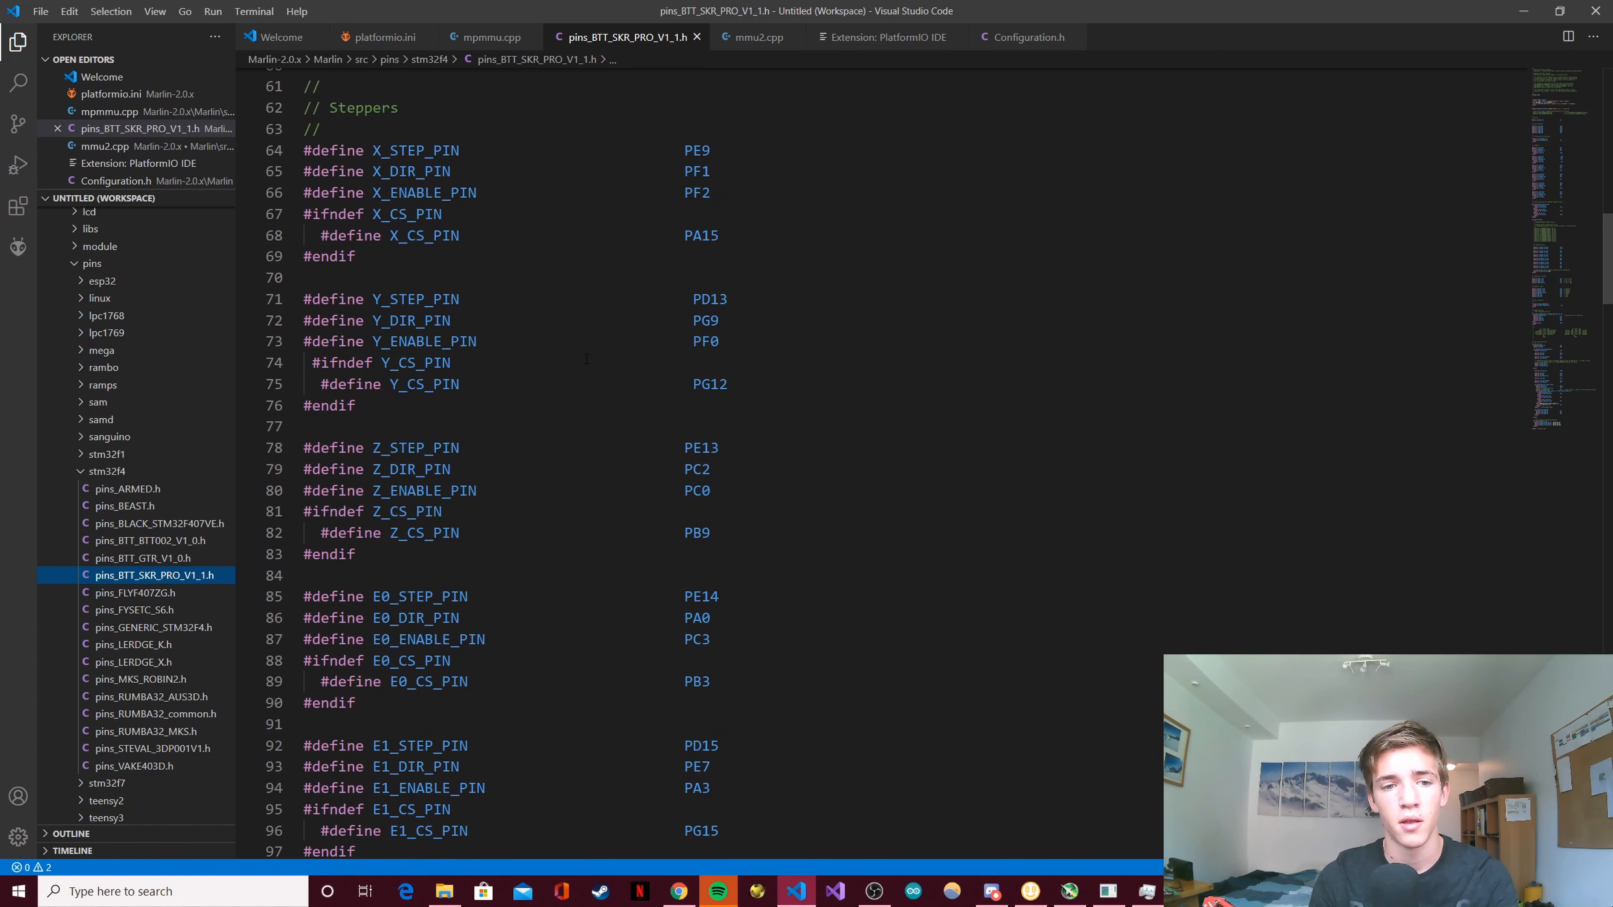
pyautogui.doubleClick(709, 249)
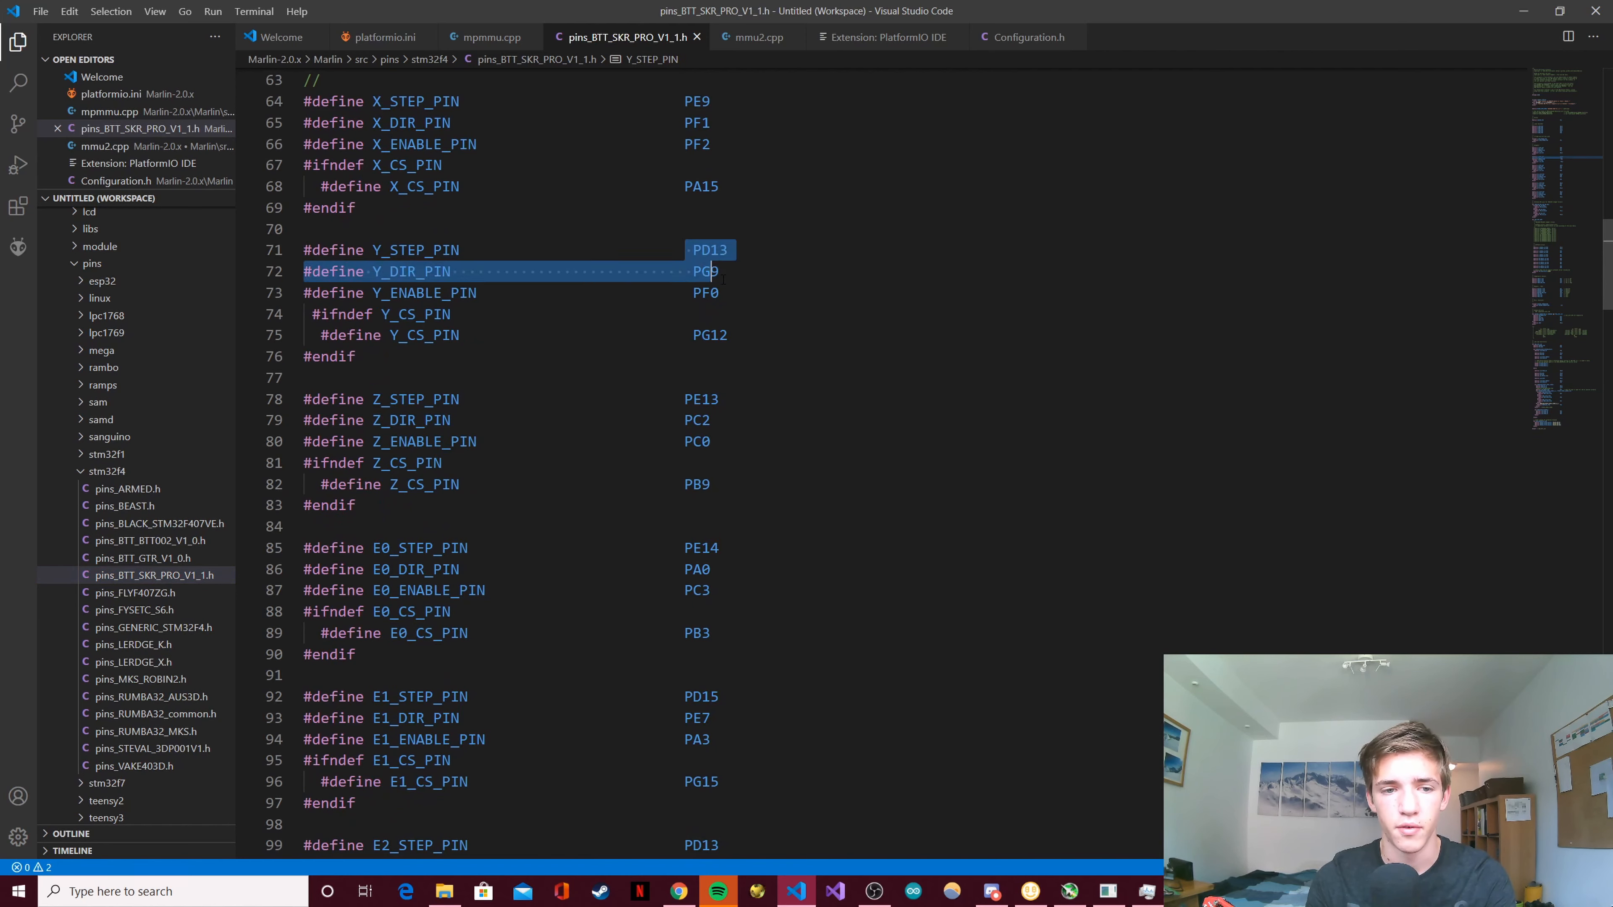
pyautogui.scroll(-3)
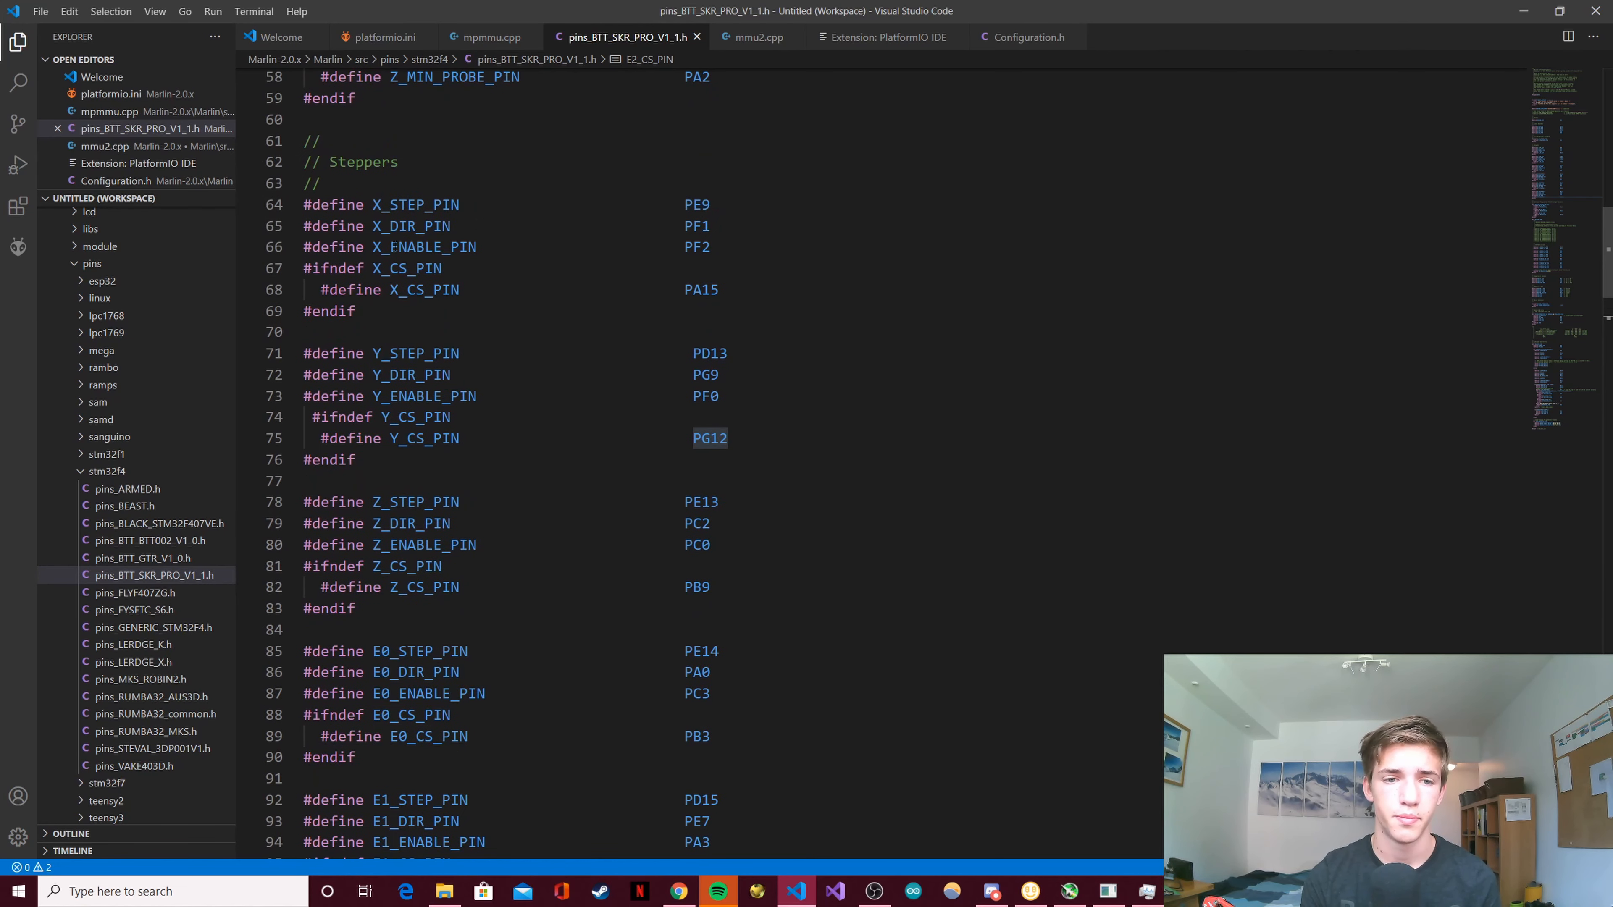
pyautogui.doubleClick(696, 225)
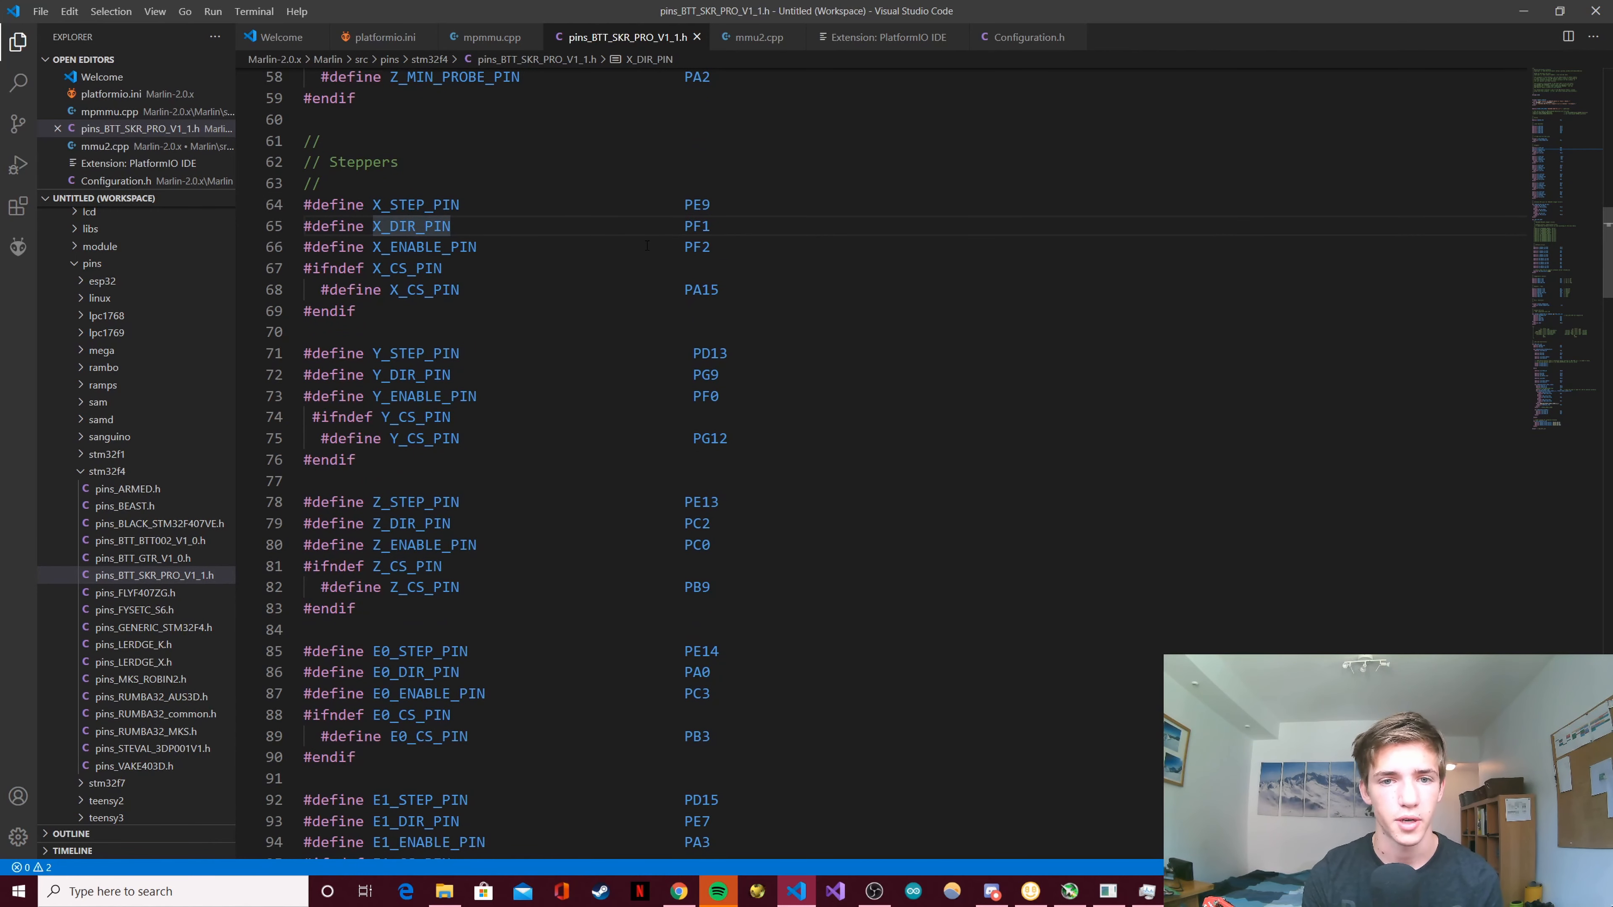
pyautogui.scroll(-3)
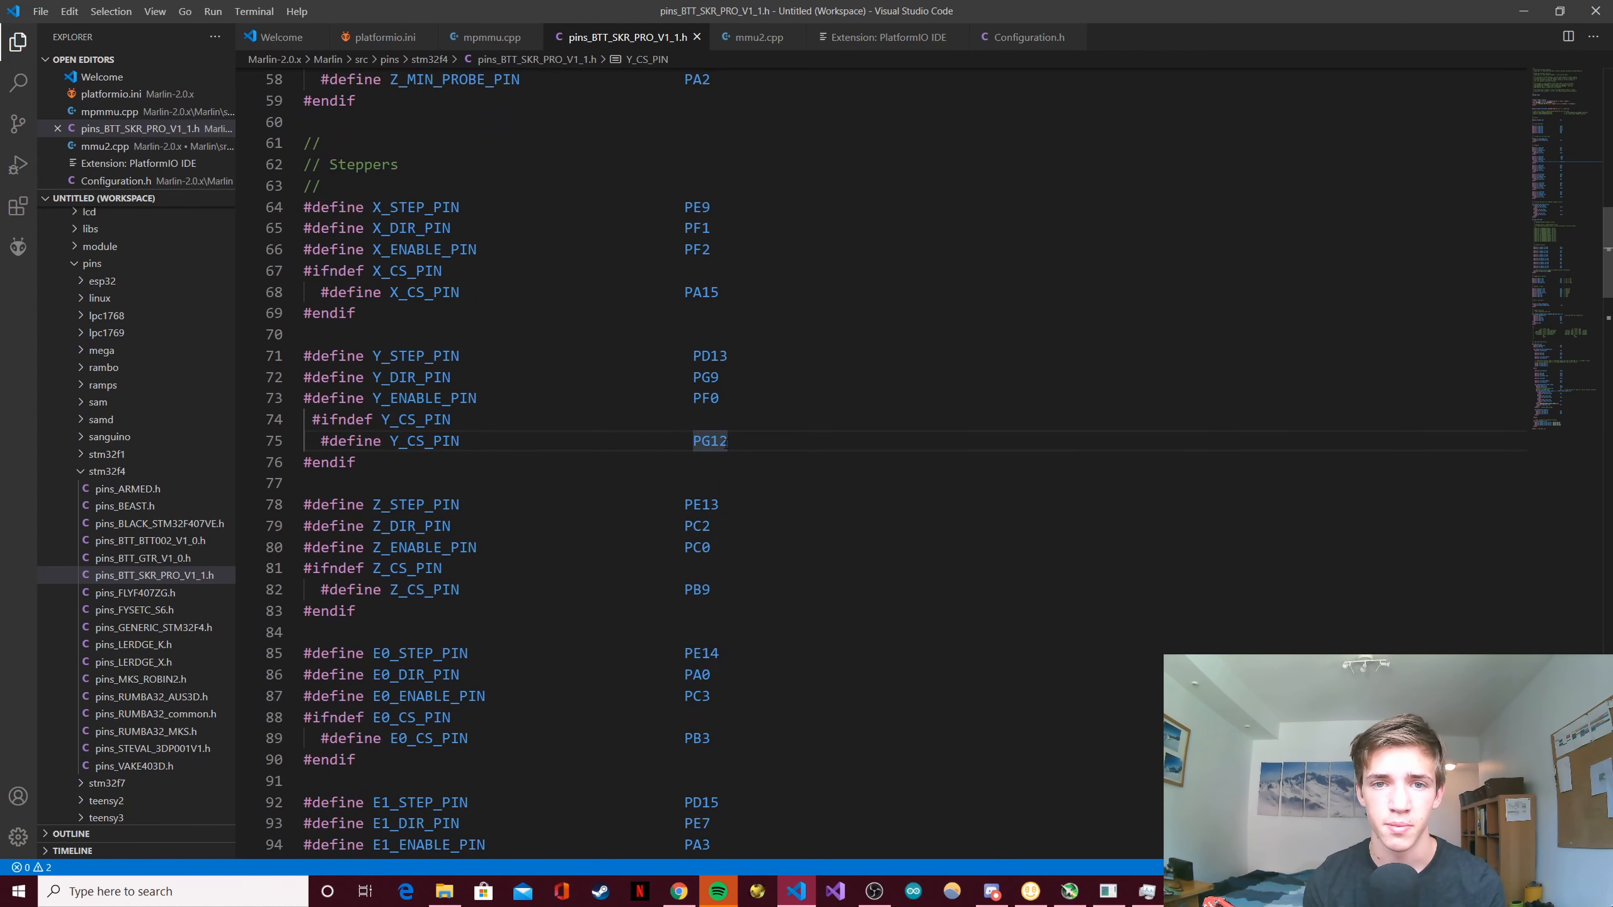
pyautogui.scroll(-3)
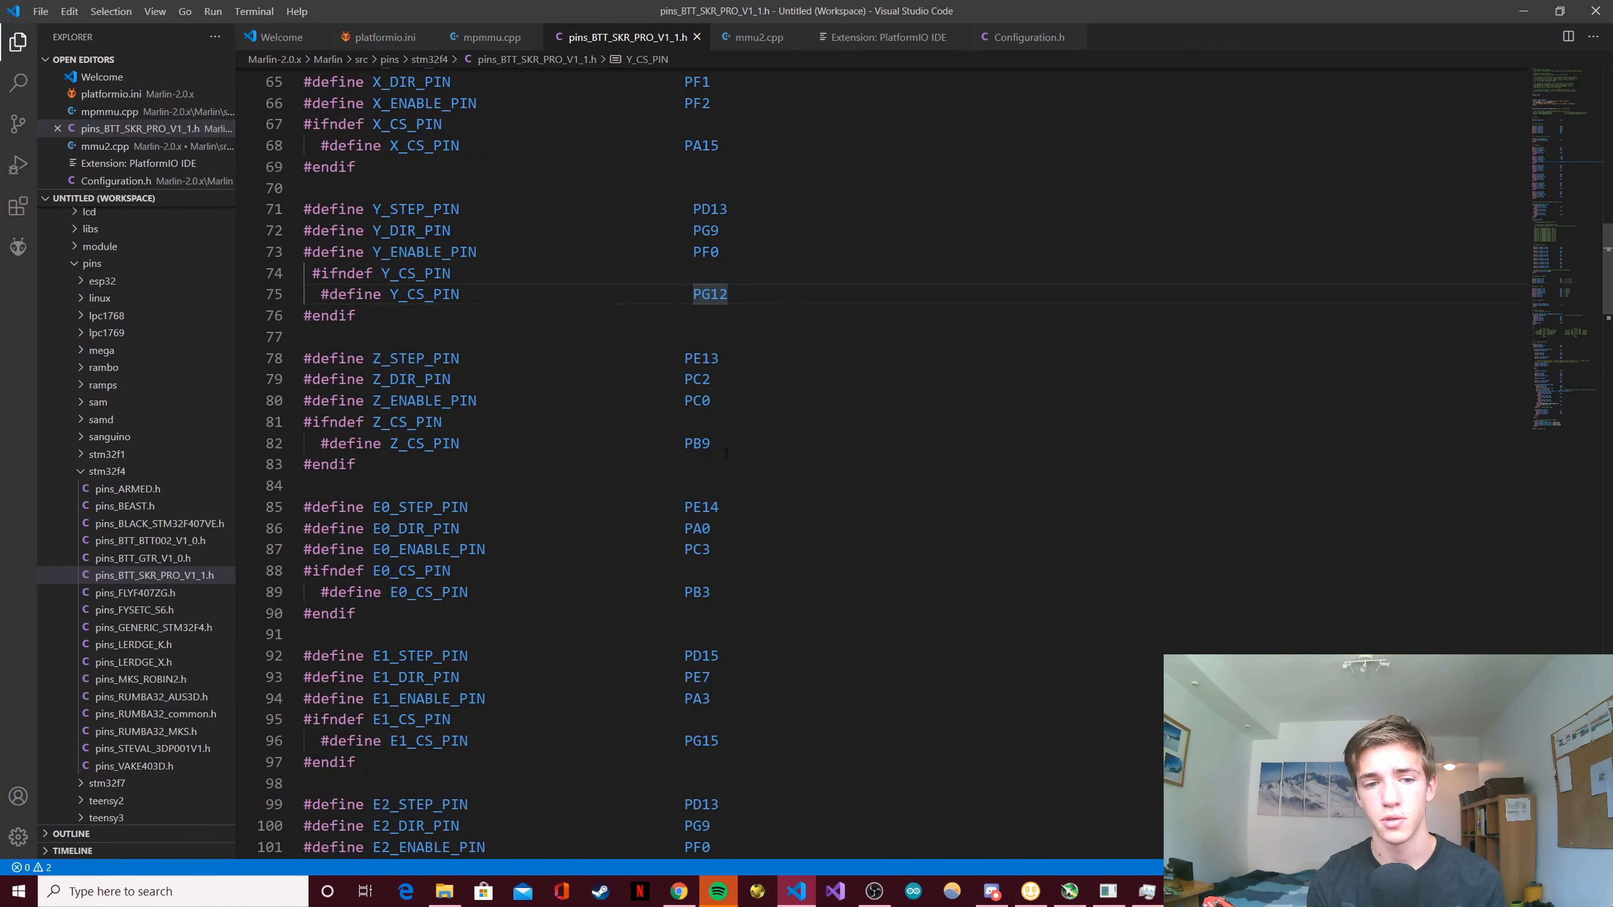
pyautogui.scroll(-3)
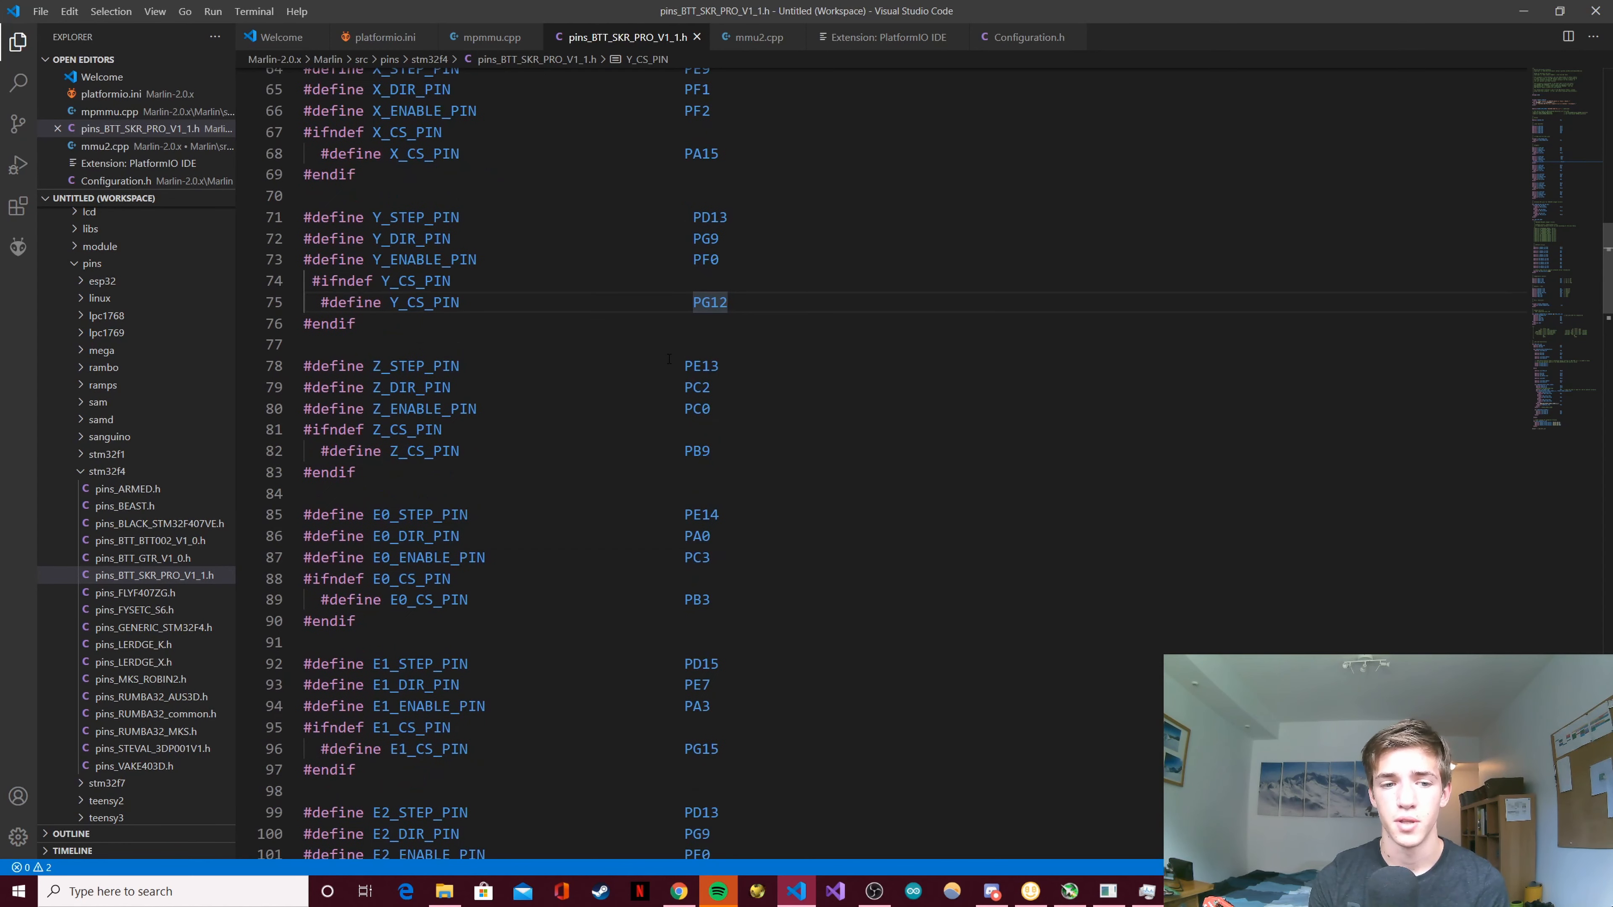
pyautogui.scroll(-3)
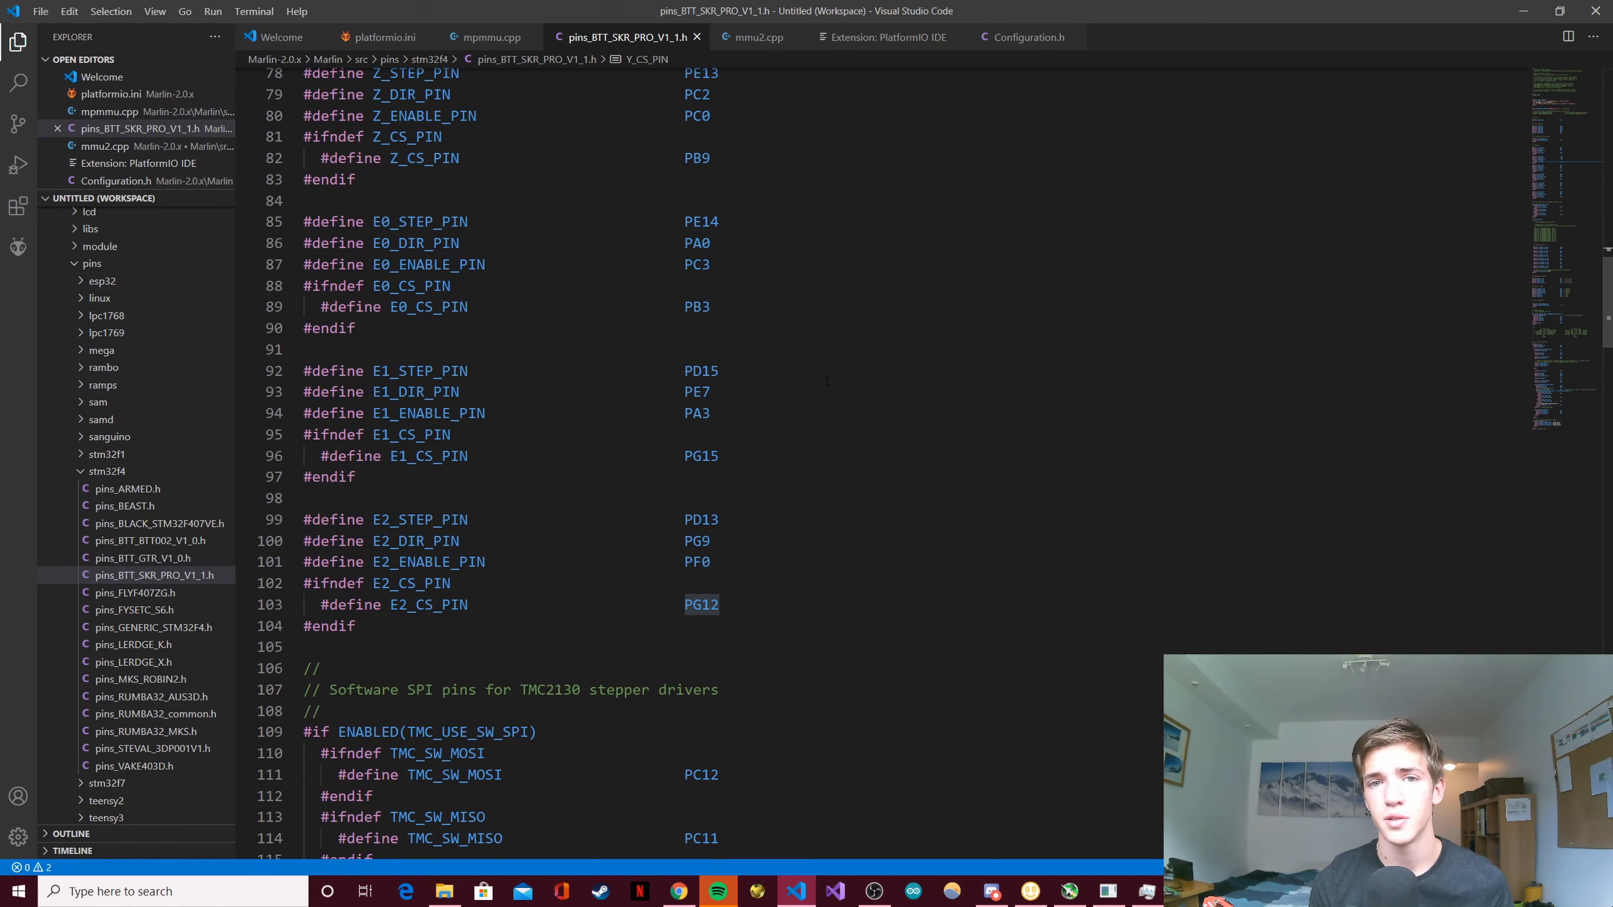